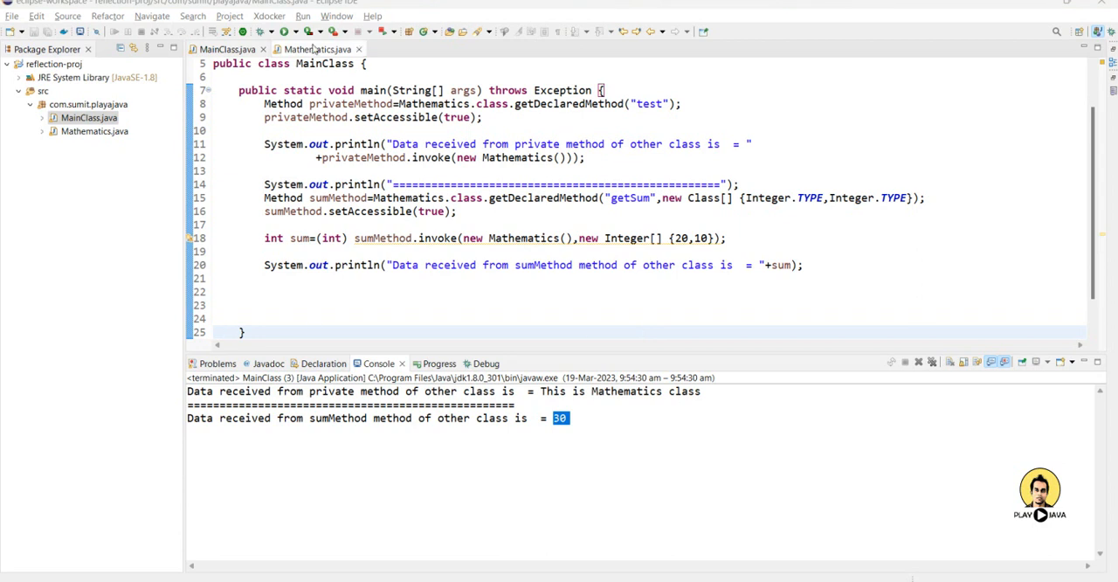
- Delete the old reflection statements, leaving MainClass's main method empty
left_click(313, 49)
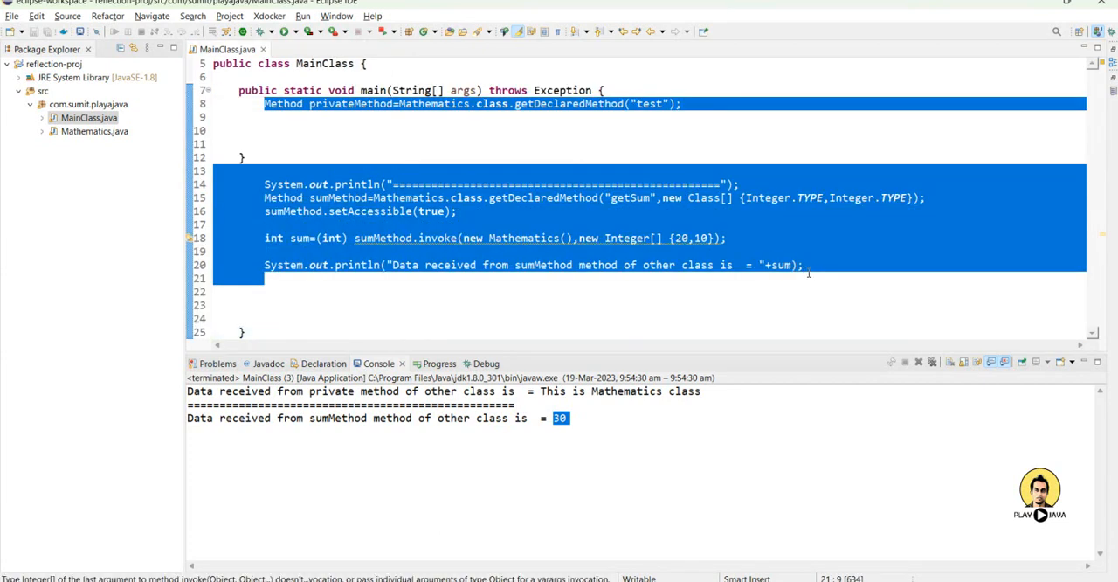
key("Delete")
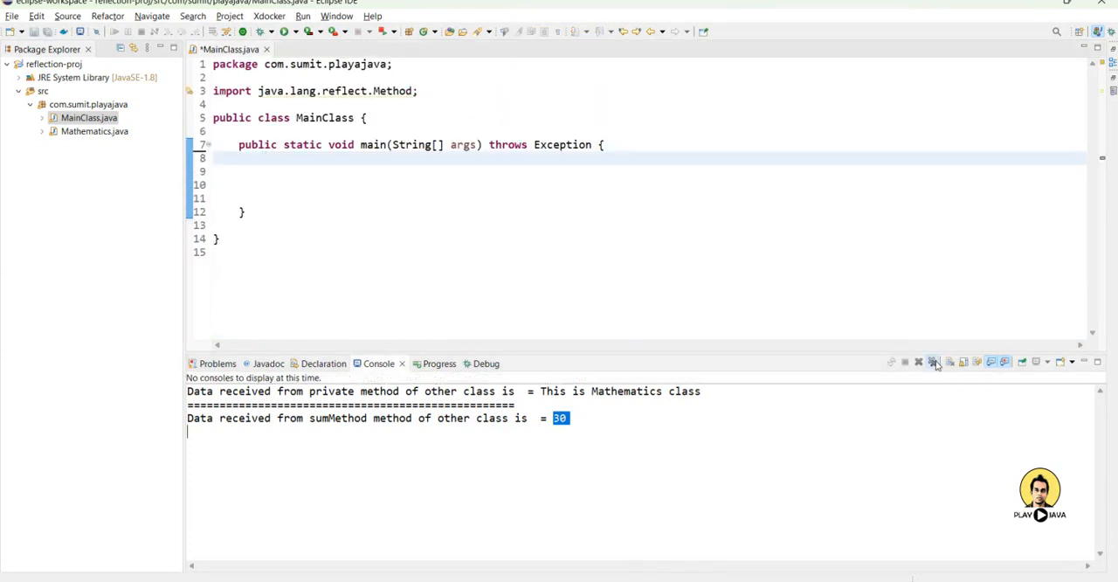
- Create a new class named Employee in the com.sumit.playajava package
left_click(919, 362)
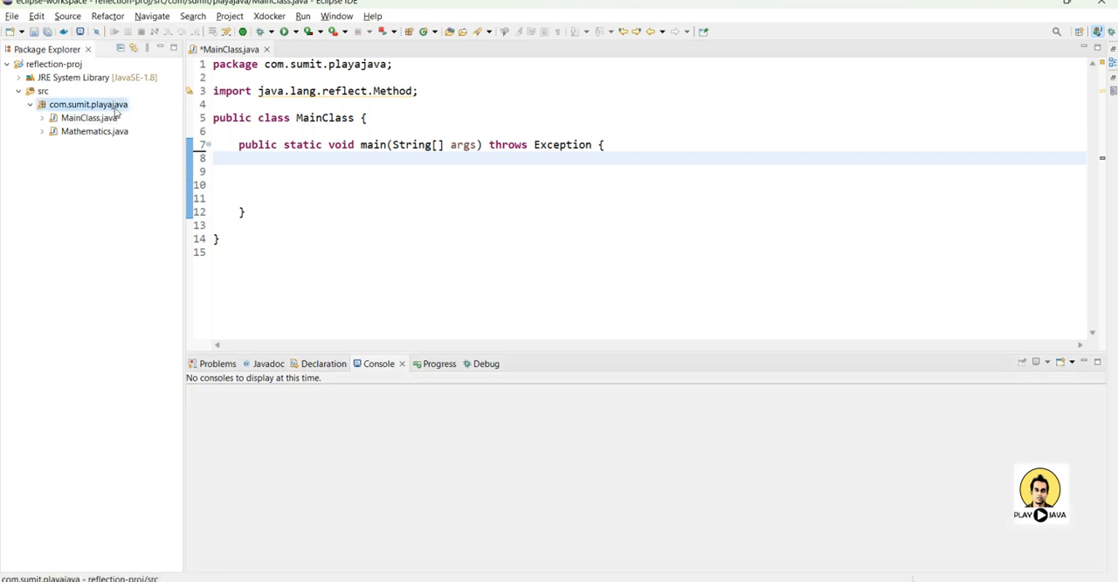
right_click(82, 105)
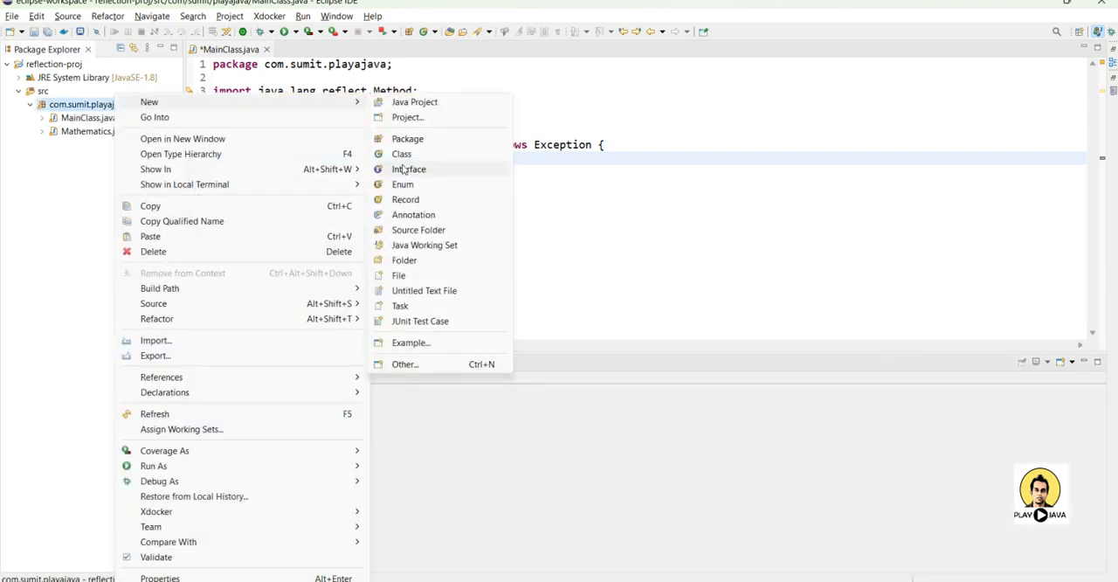
left_click(402, 154)
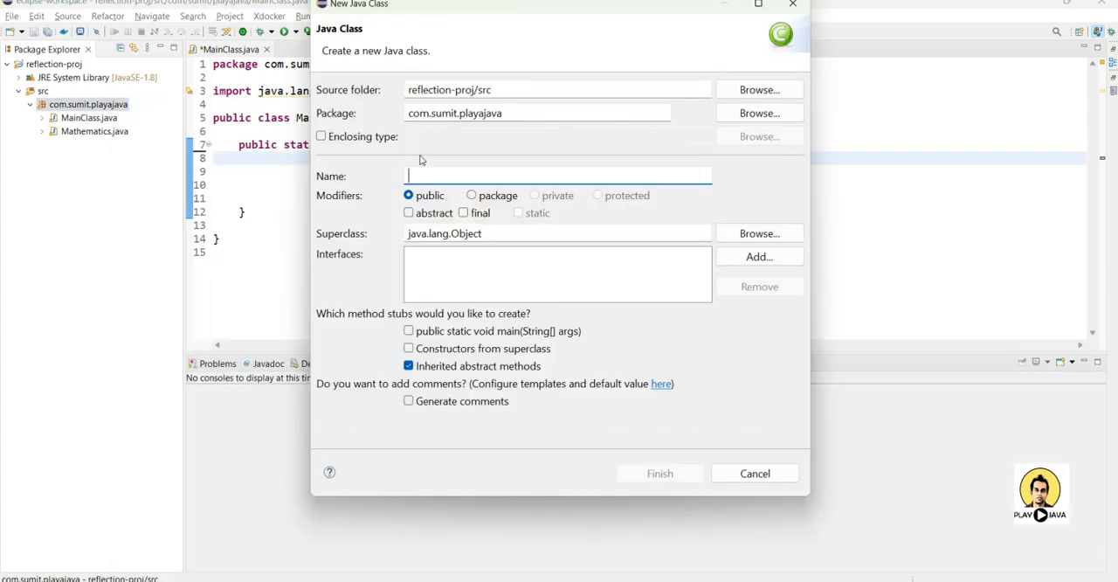
type("Empl")
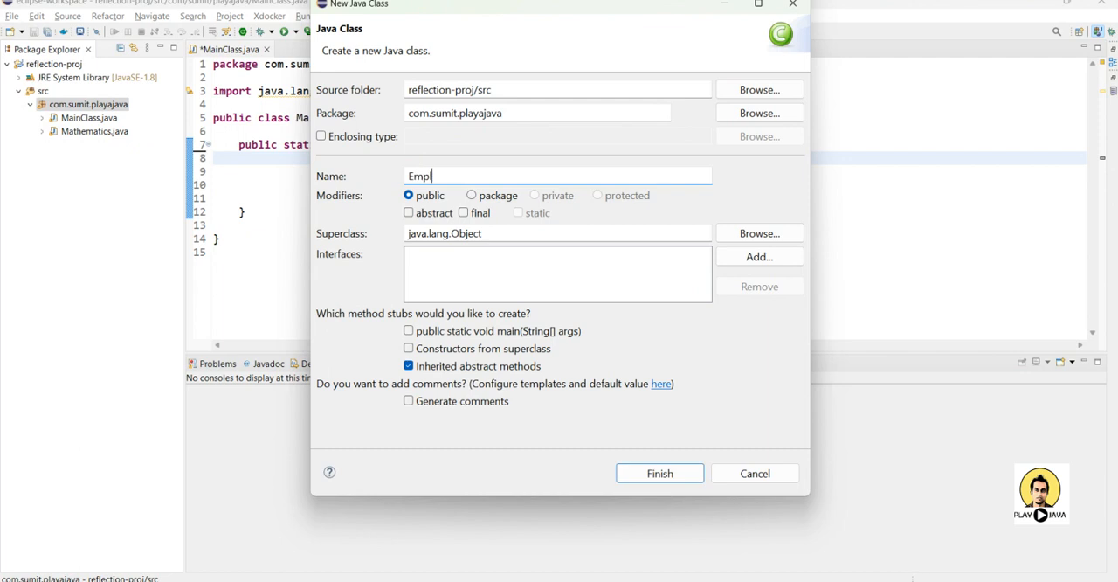
type("oyee")
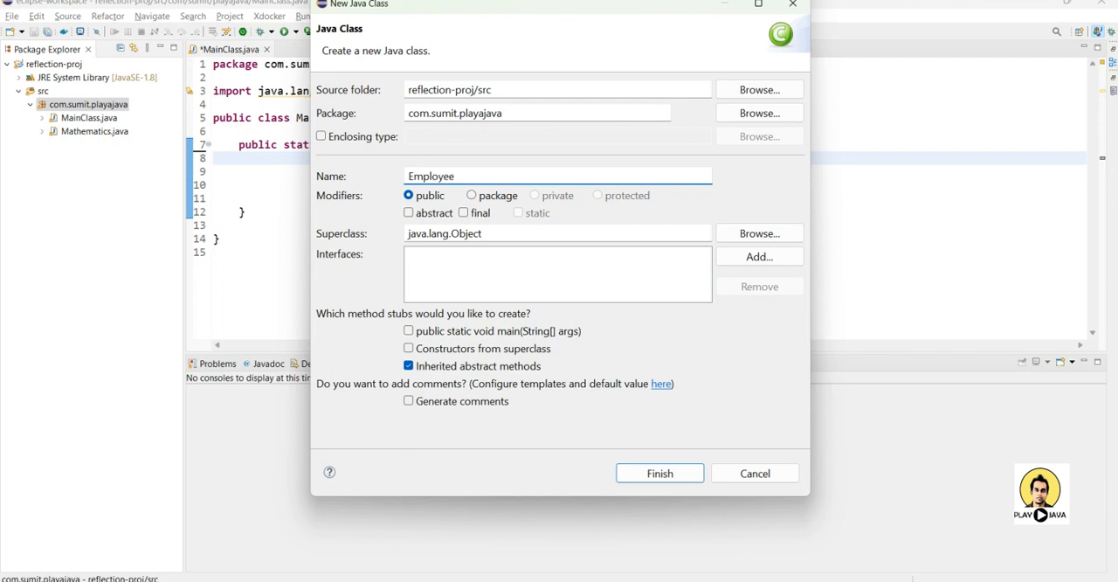
mouse_move(510, 129)
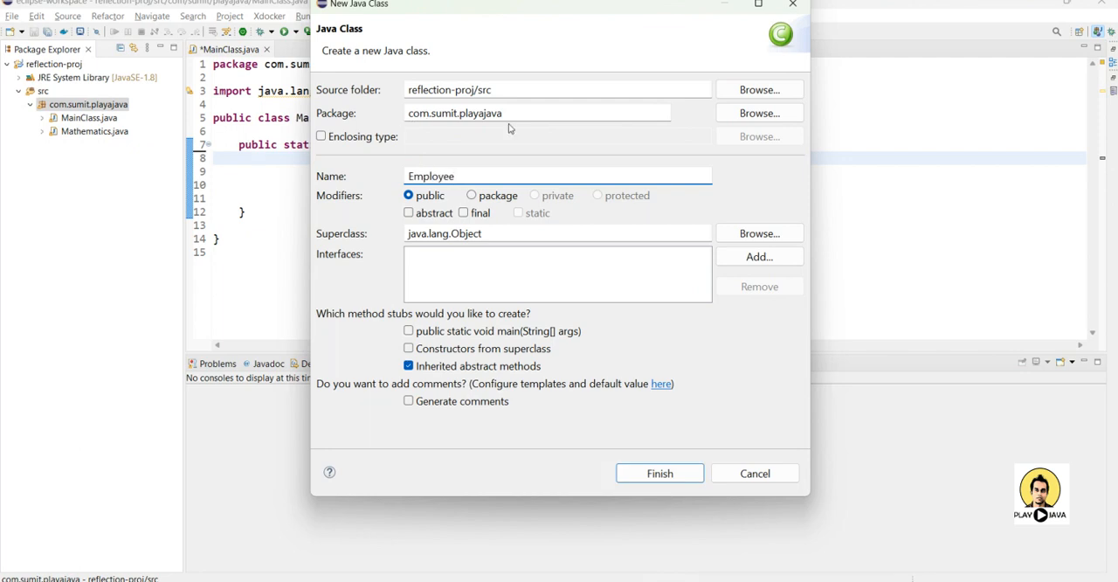
left_click(660, 471)
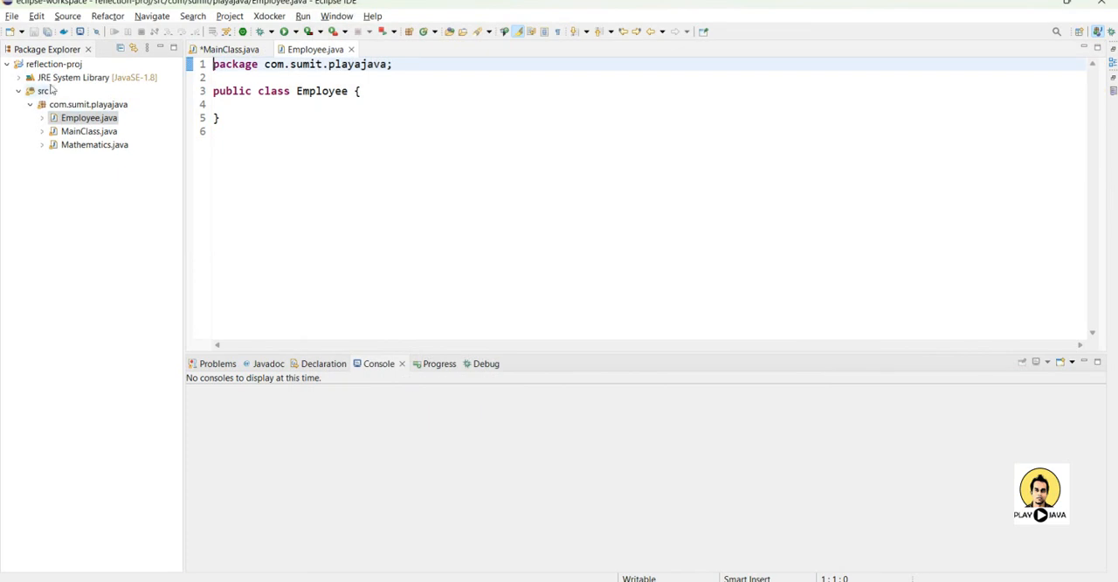
- Write an empty public Employee() constructor in the class body
left_click(409, 104)
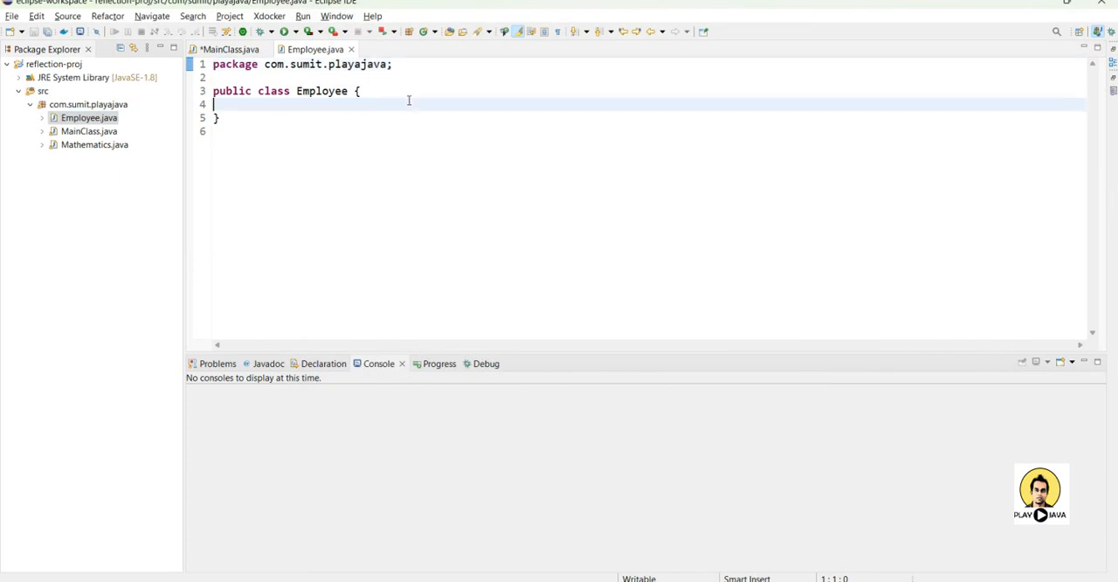
type("pub")
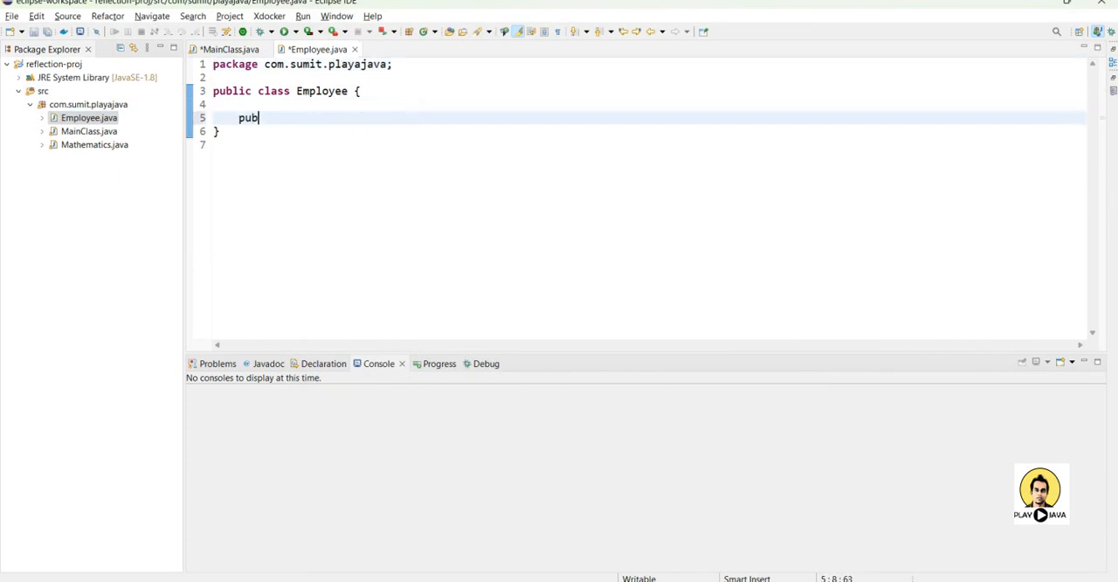
type("lic Em")
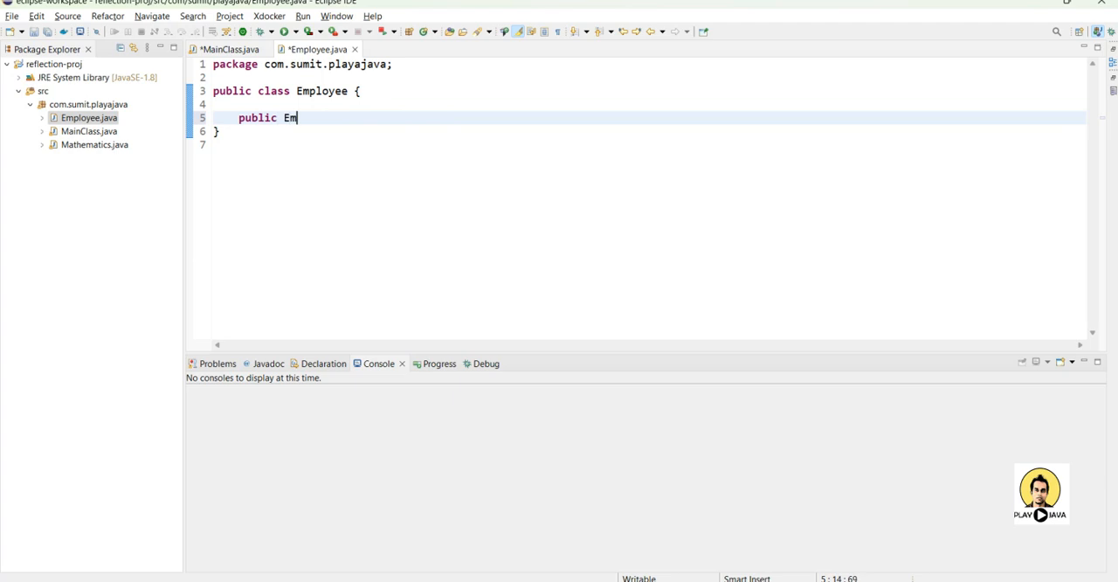
type("ployee()")
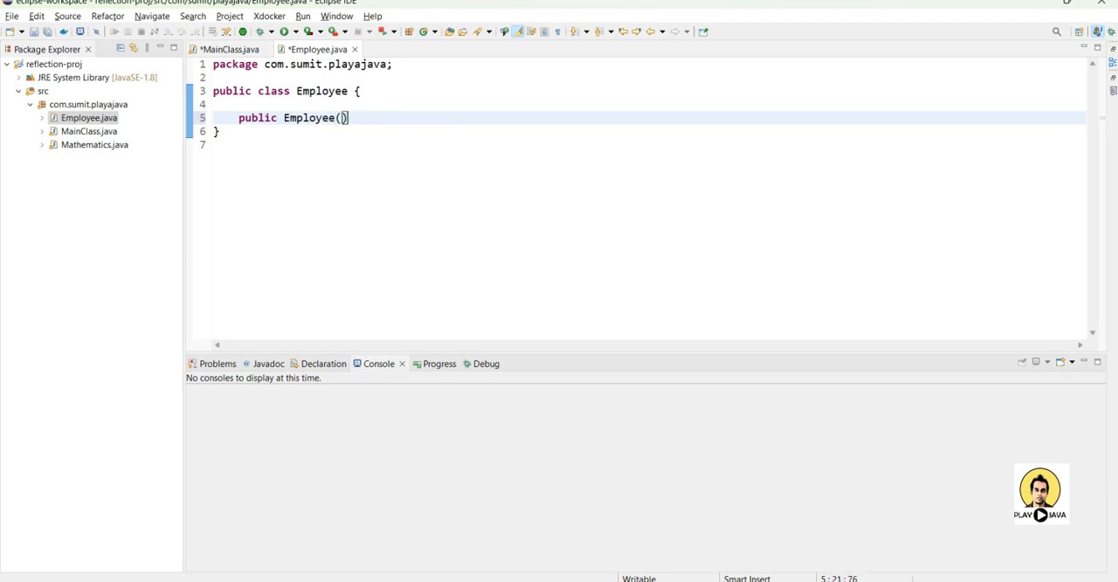
type("{")
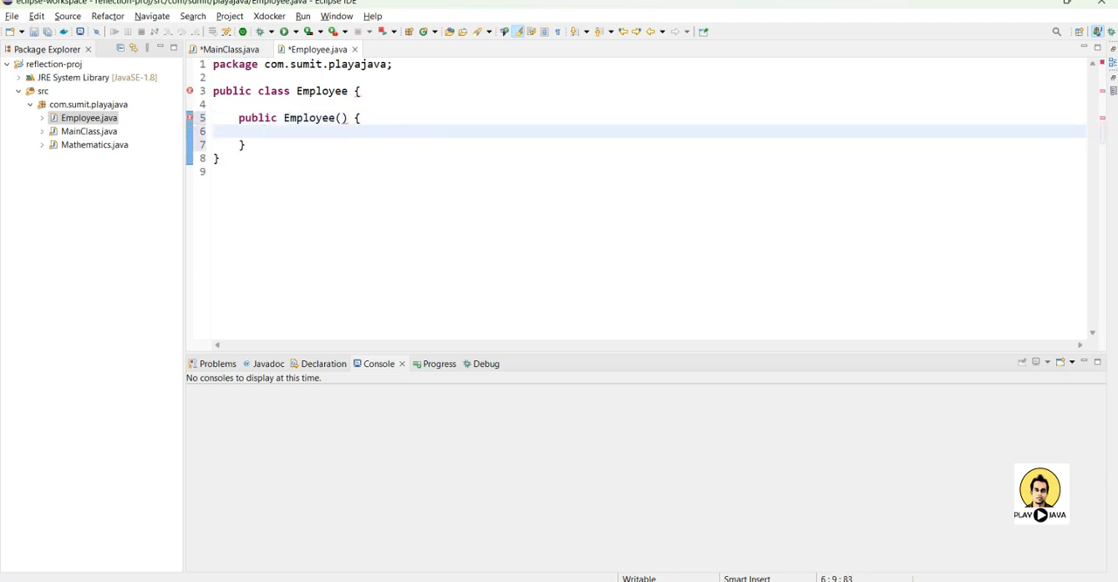
- Declare private fields 'String name' and 'int age' in Employee
type("p")
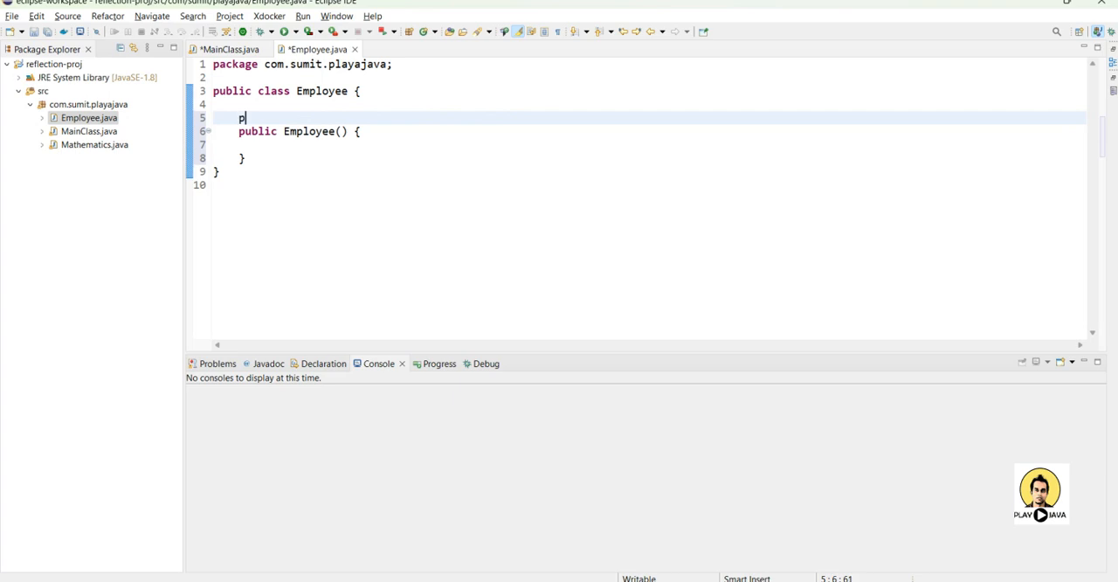
type("rivate Str")
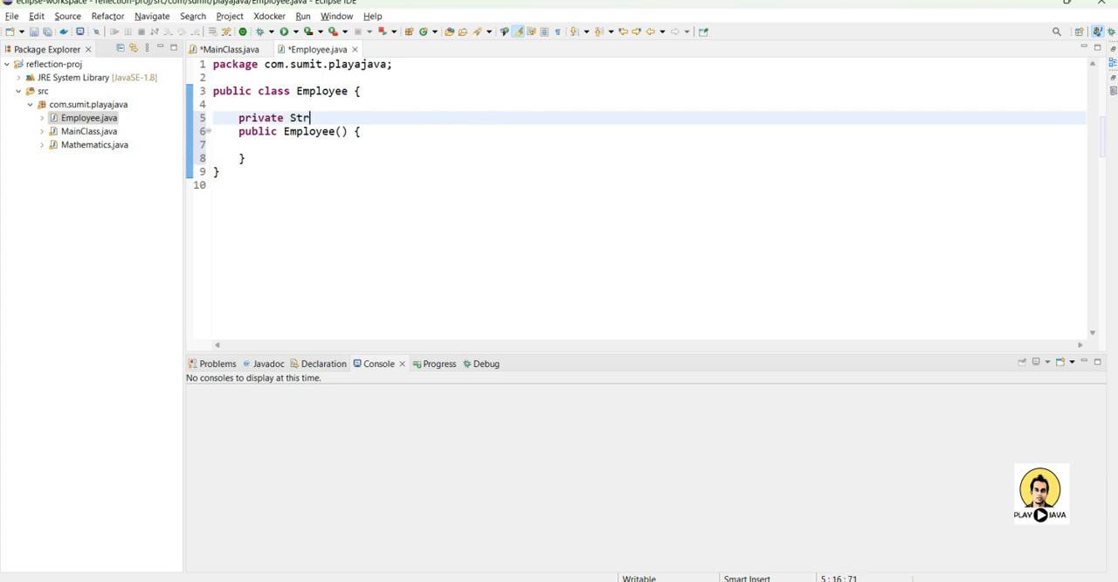
type("ing name")
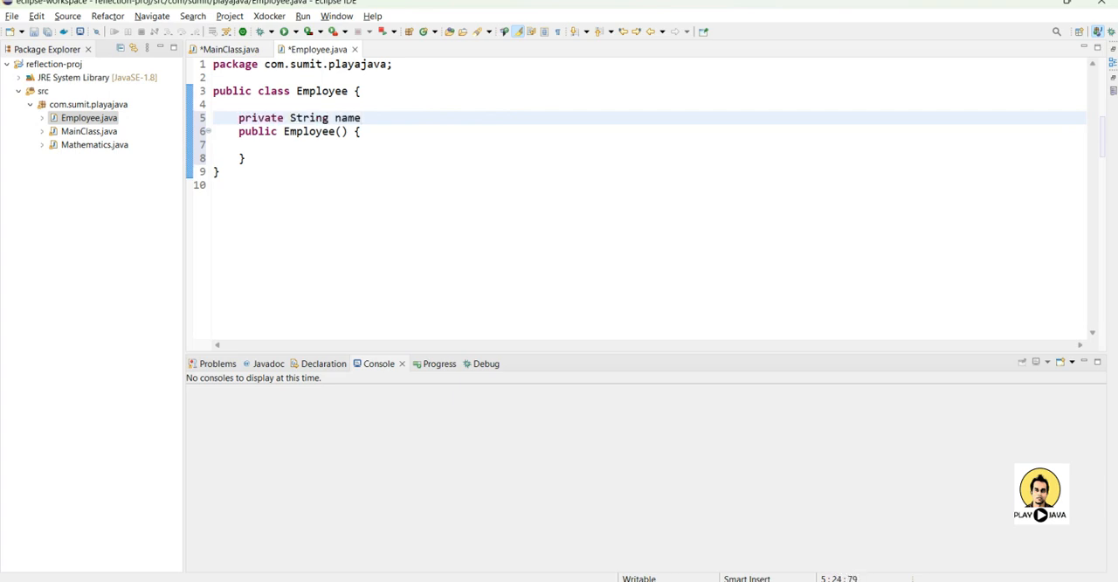
type(";")
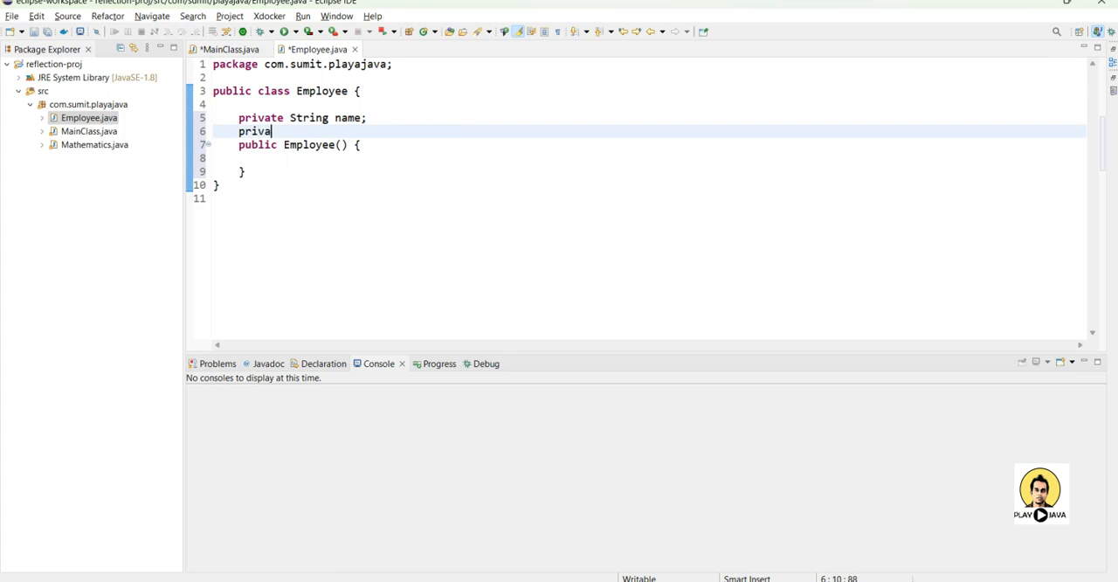
type("te i")
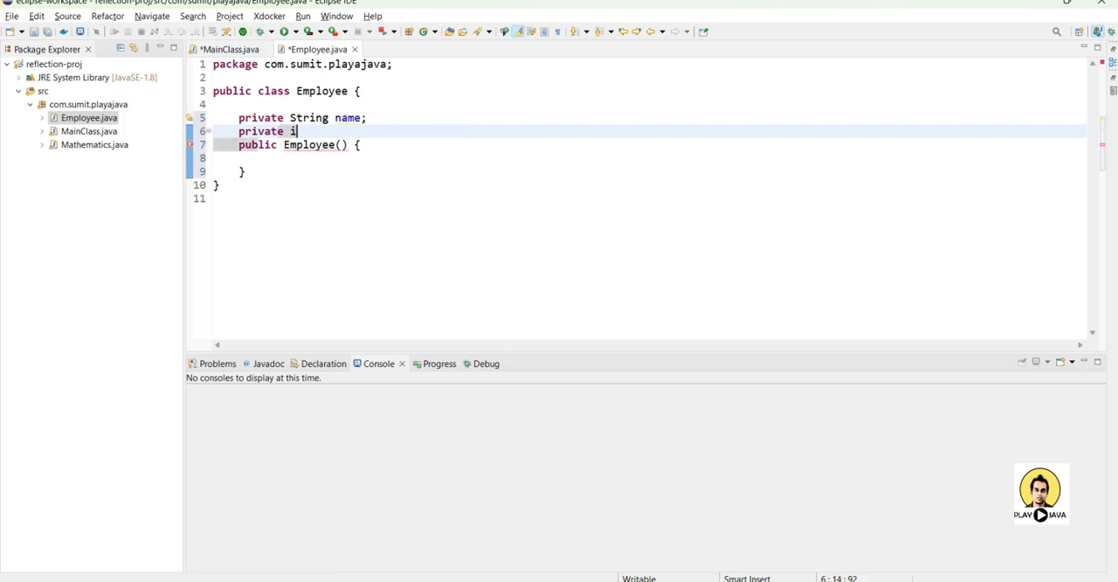
type("nt age;")
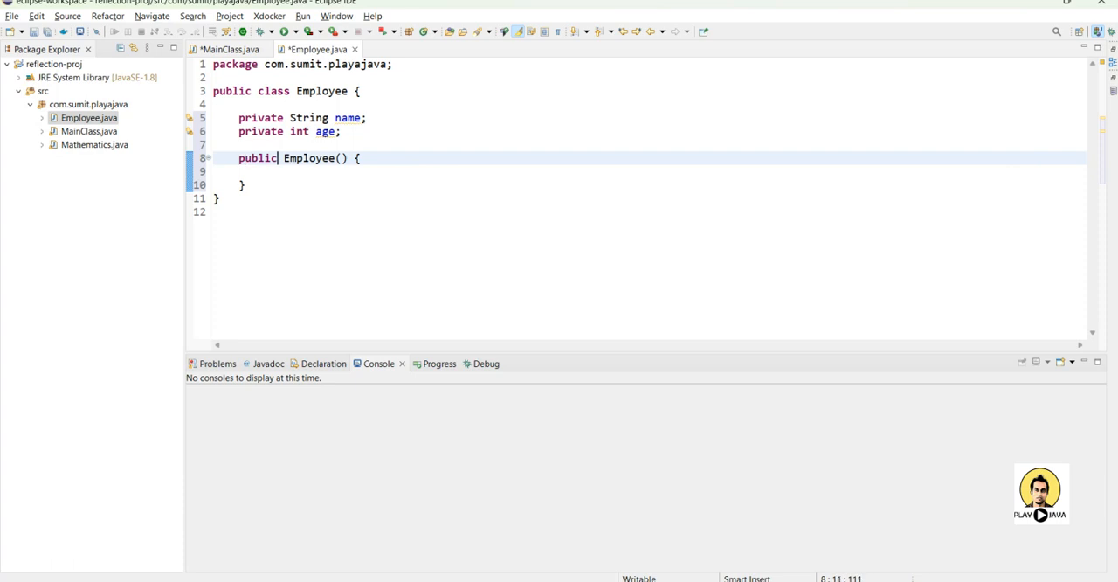
- Make the constructor take (String name, int age), assign this.name and this.age, and save
type("(String name")
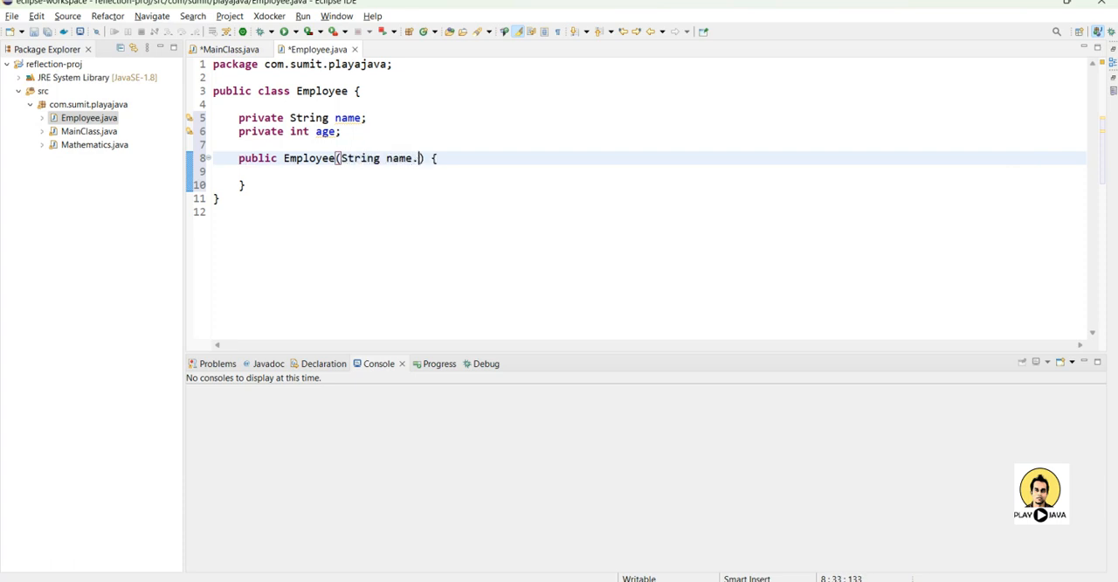
type(", int age")
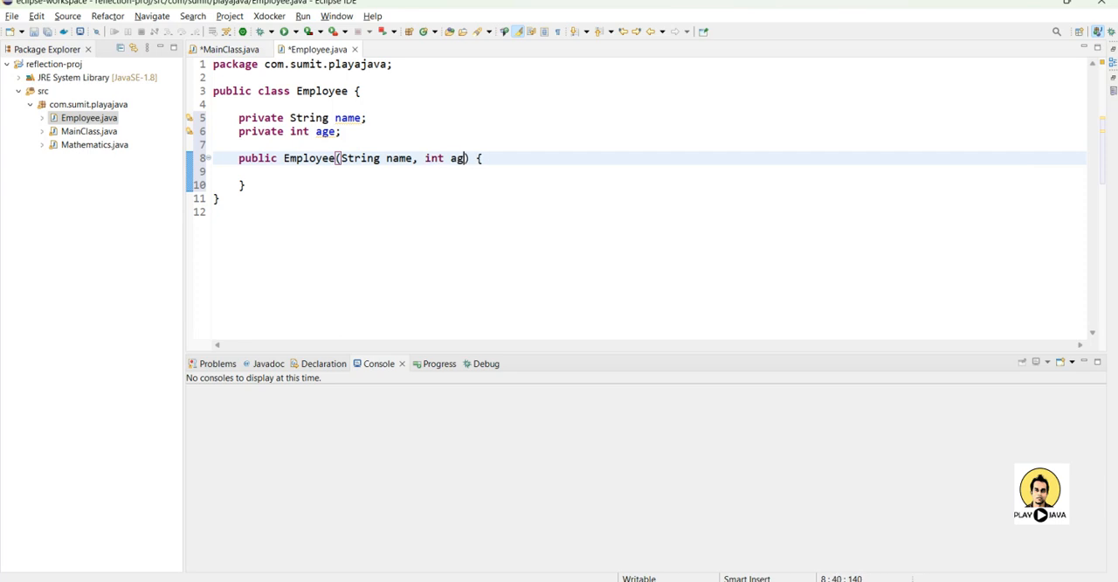
type("th")
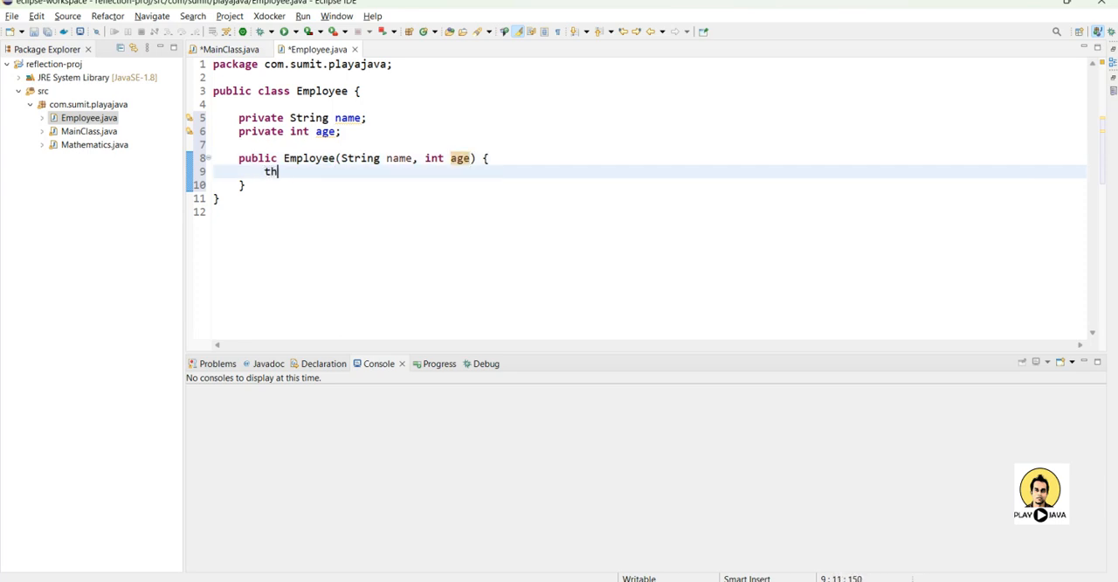
type("is.name")
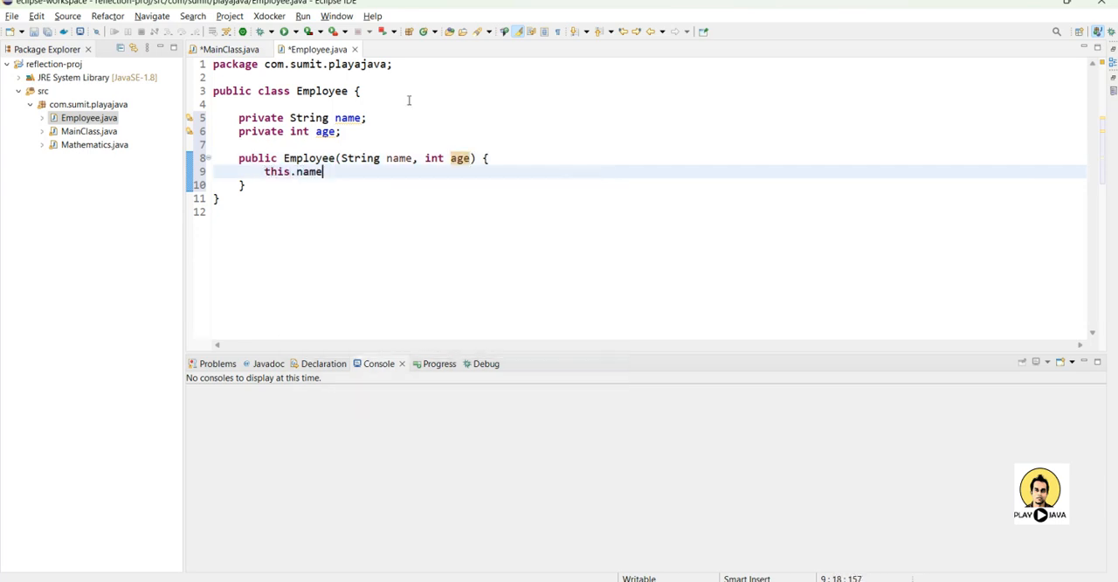
type("=name;")
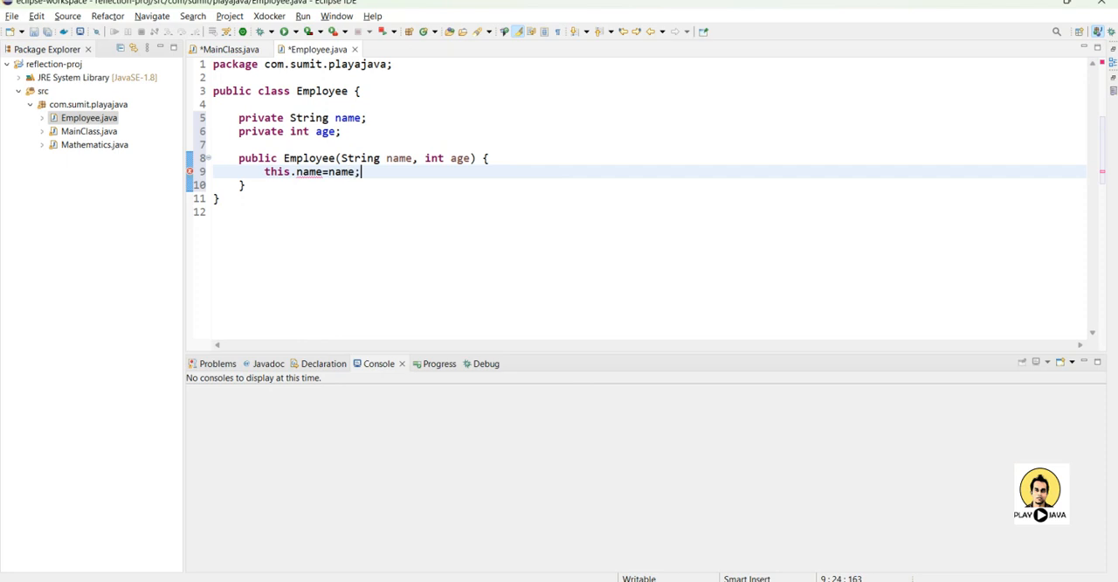
type("this.age=age")
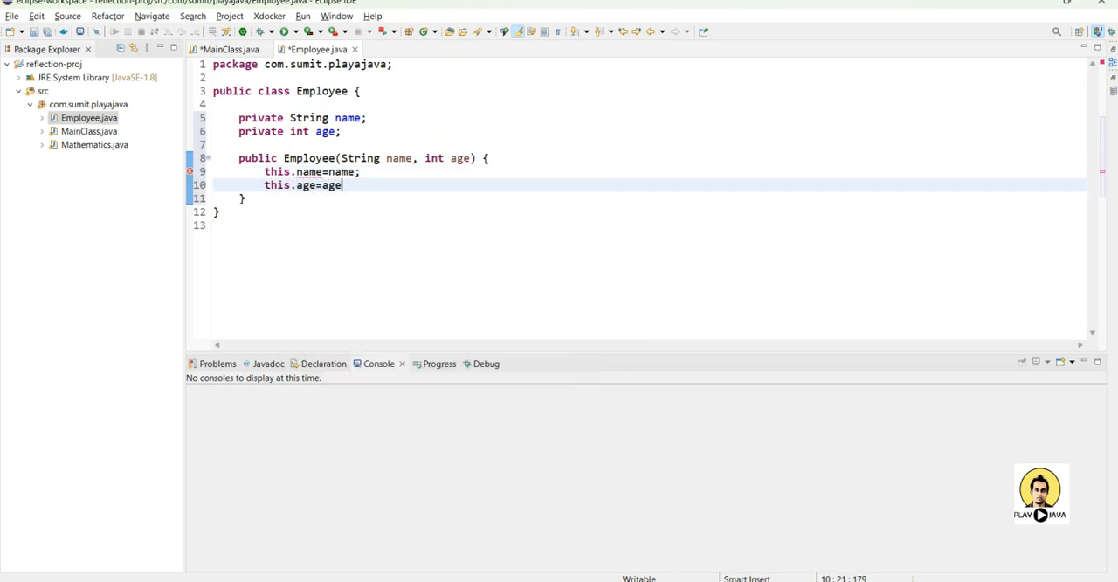
type(";")
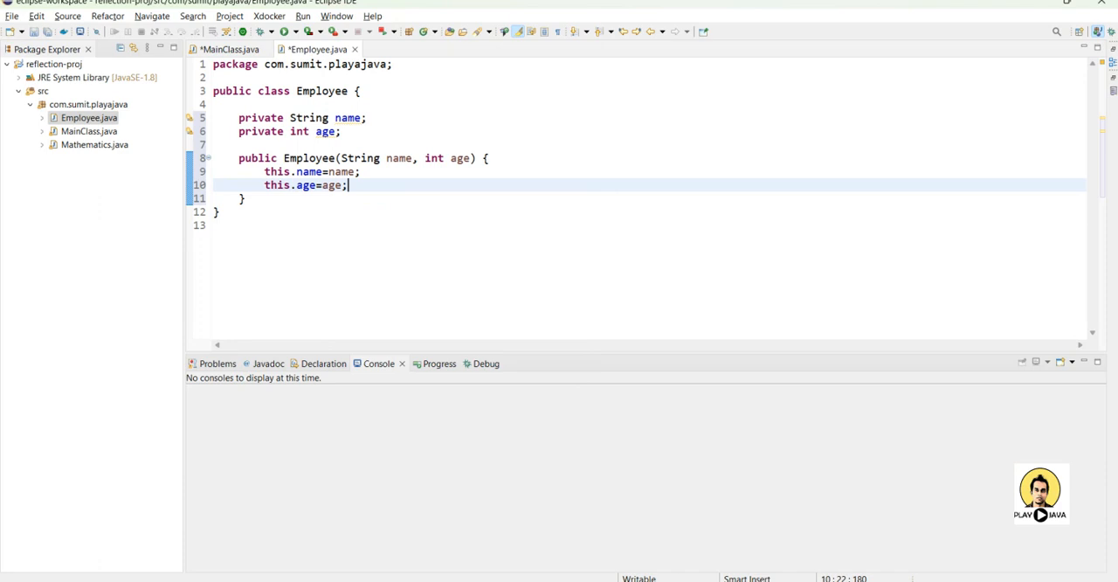
key("ctrl+s")
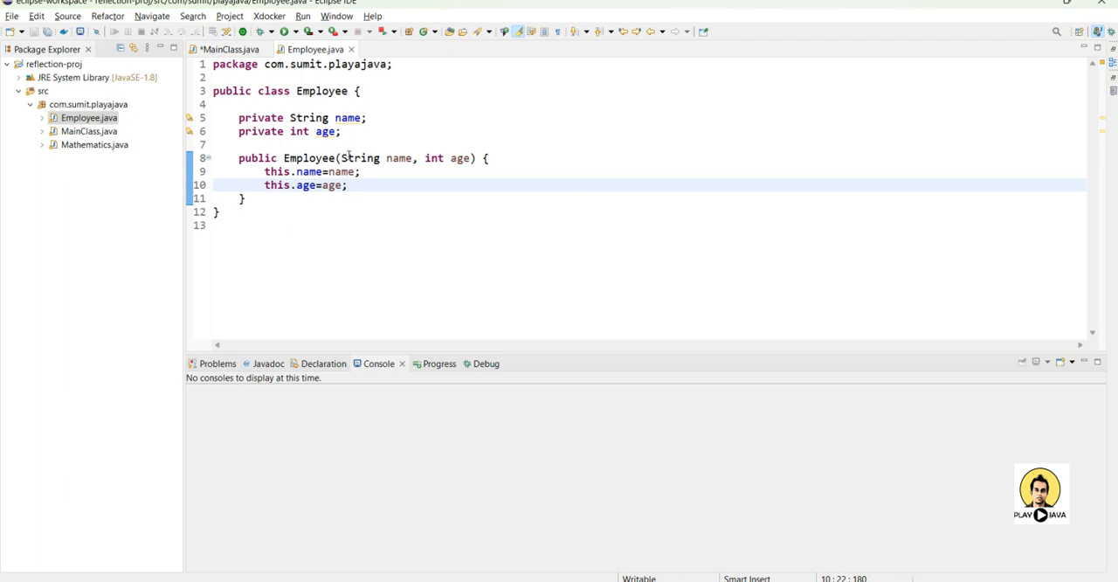
- In MainClass's main, write Employee employee=new Employee("Sumit", 28);
left_click(227, 49)
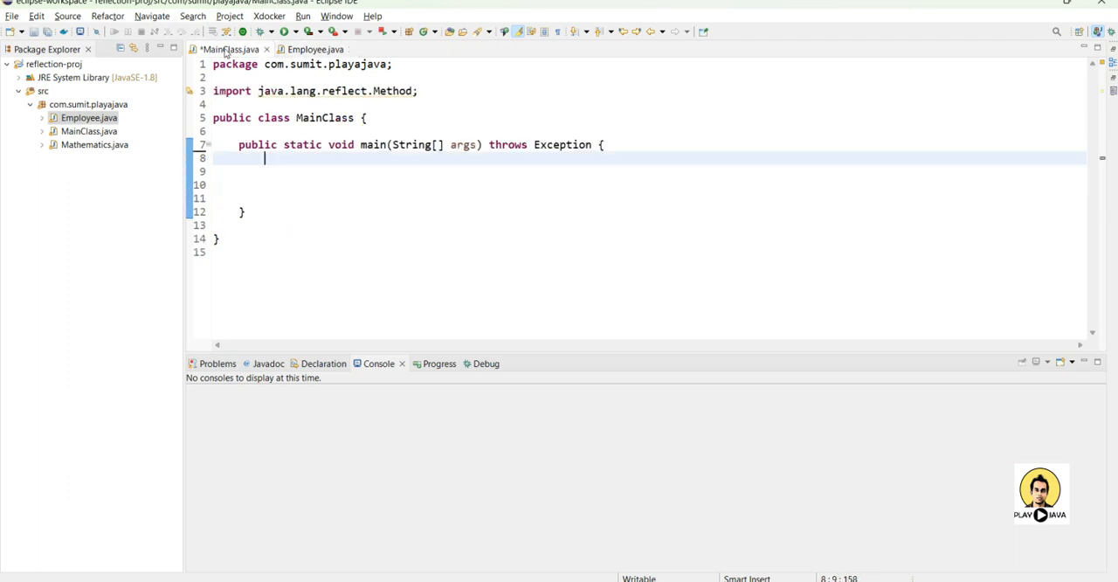
mouse_move(413, 276)
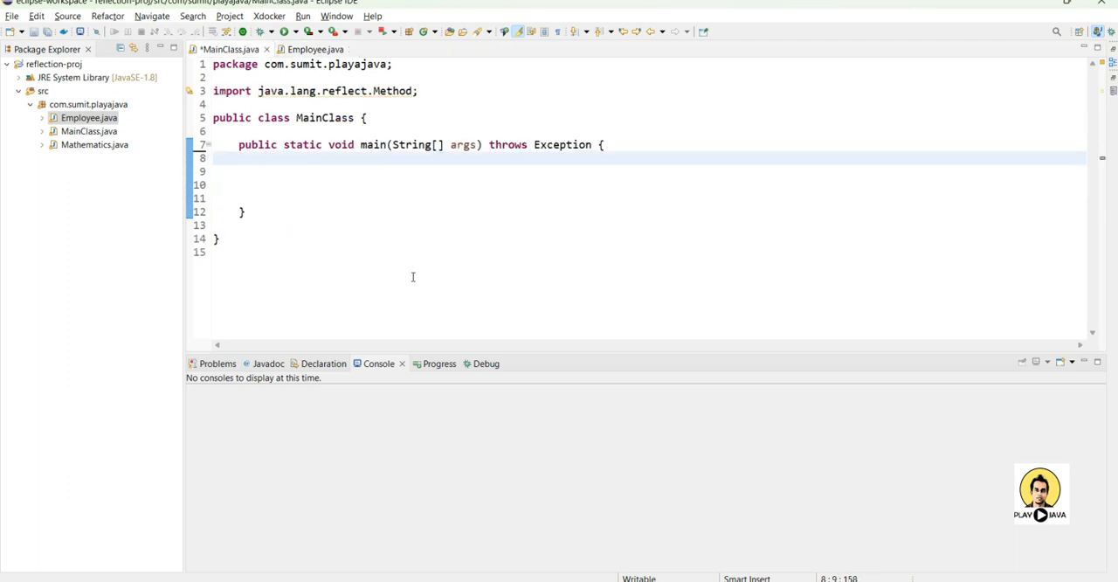
type("Employee employee")
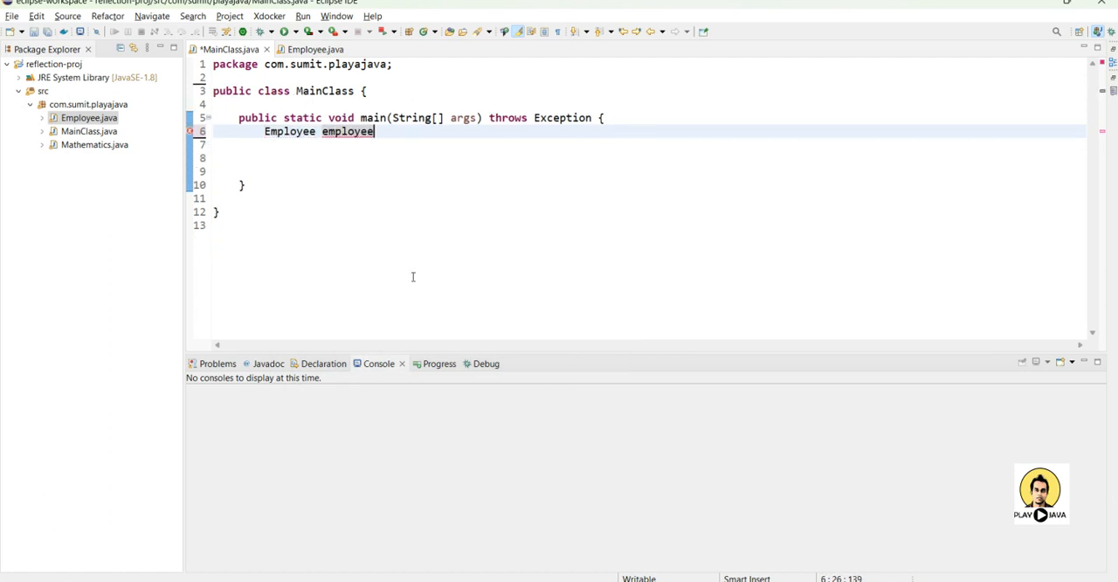
type("=new Employee(null, 0")
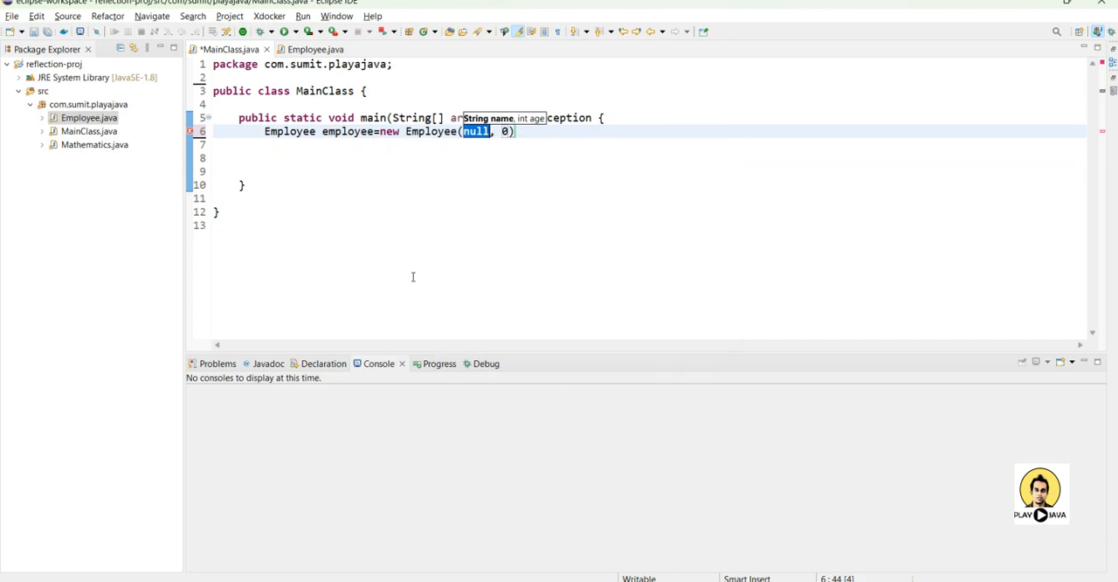
type("\"Sumit\"")
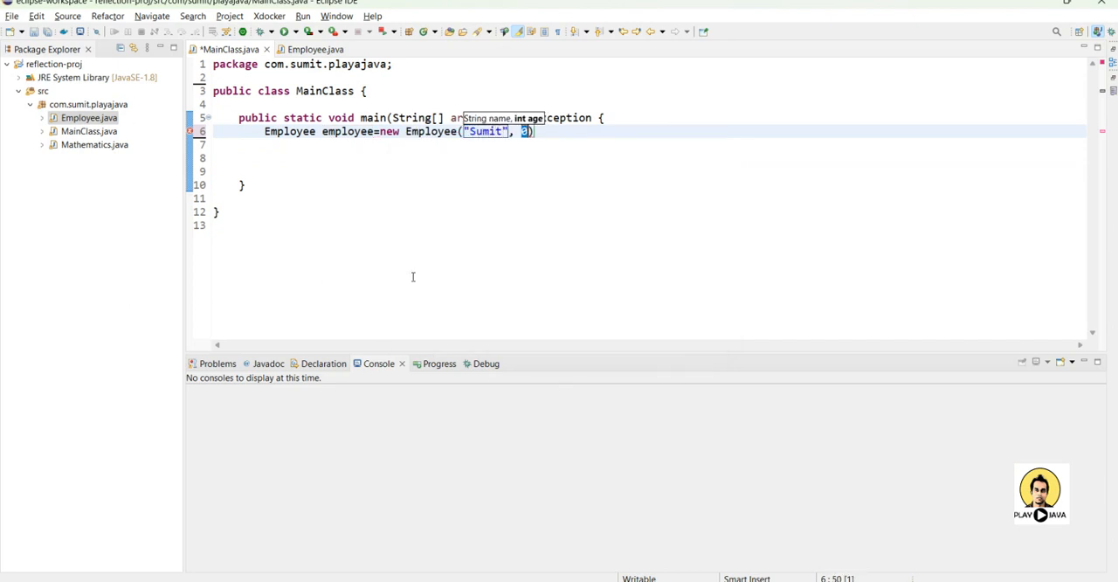
type("8")
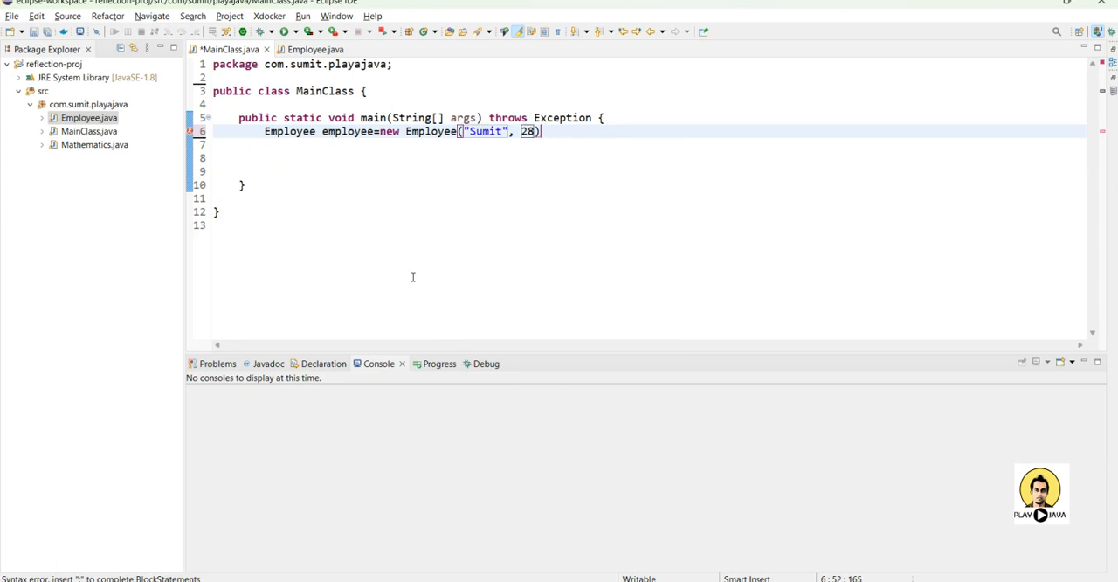
type(";")
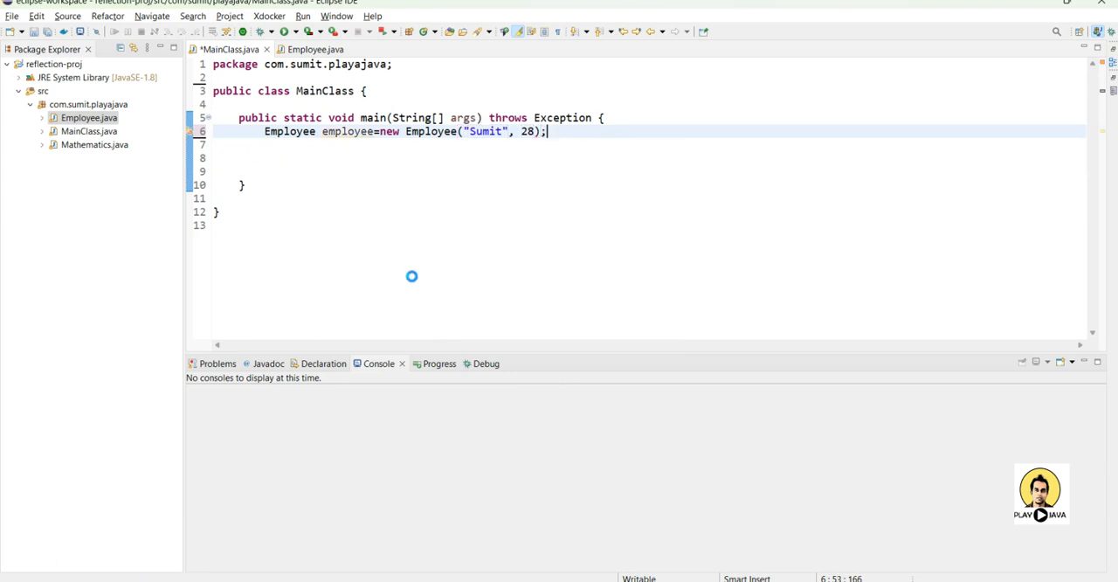
key("Return")
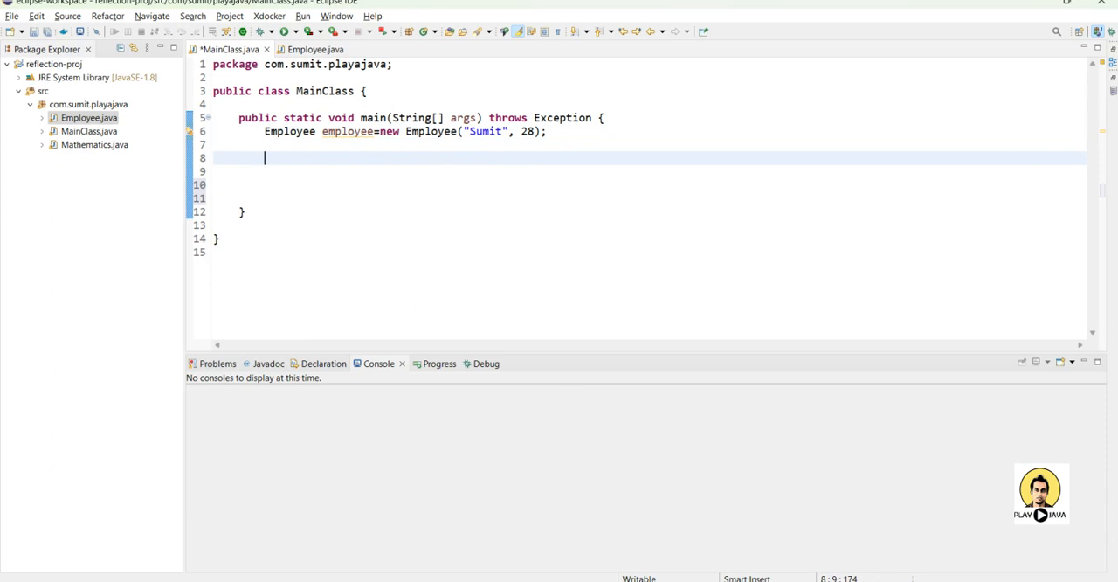
- Write Field name=Employee.class.getDeclaredField("") using content assist
type("F")
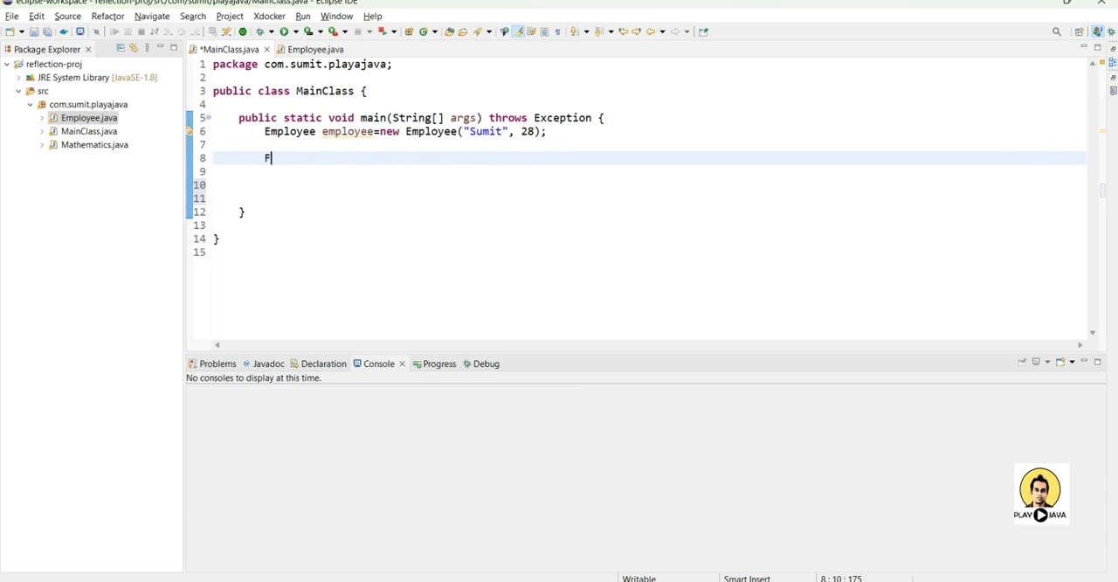
key("Backspace")
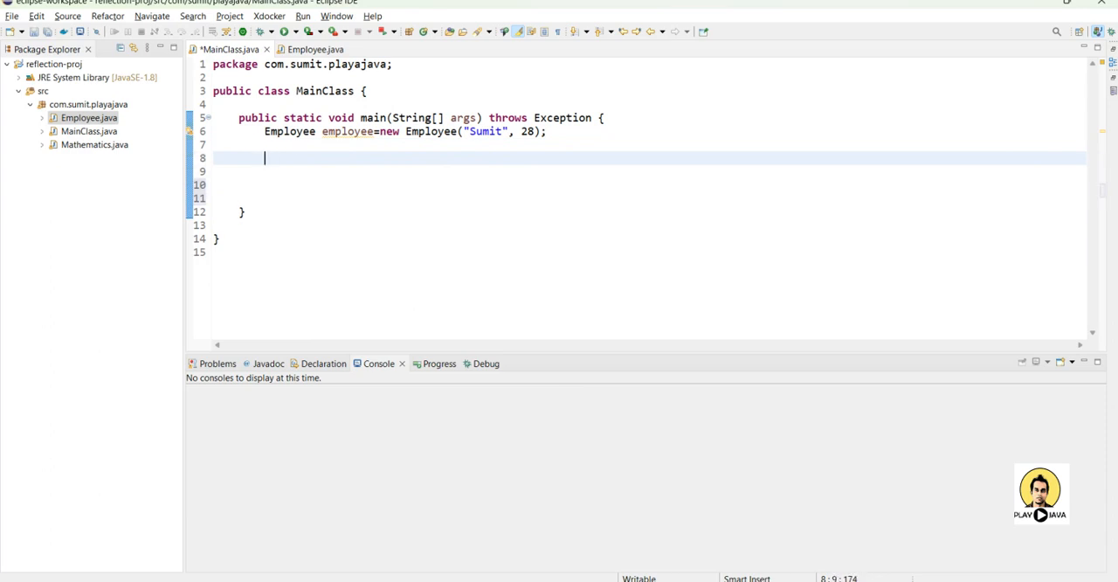
type("Field")
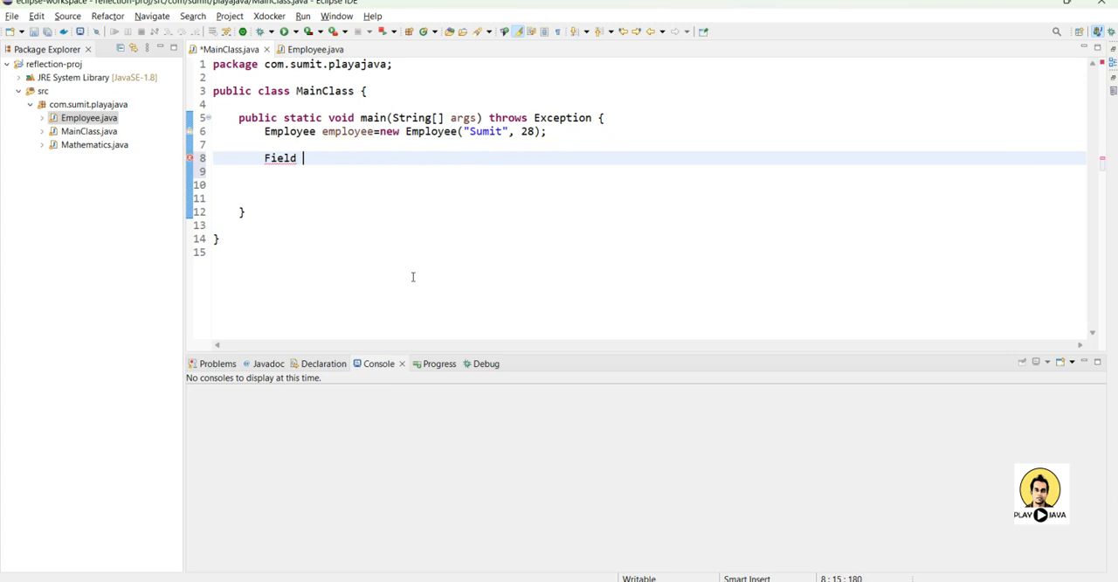
type("name=")
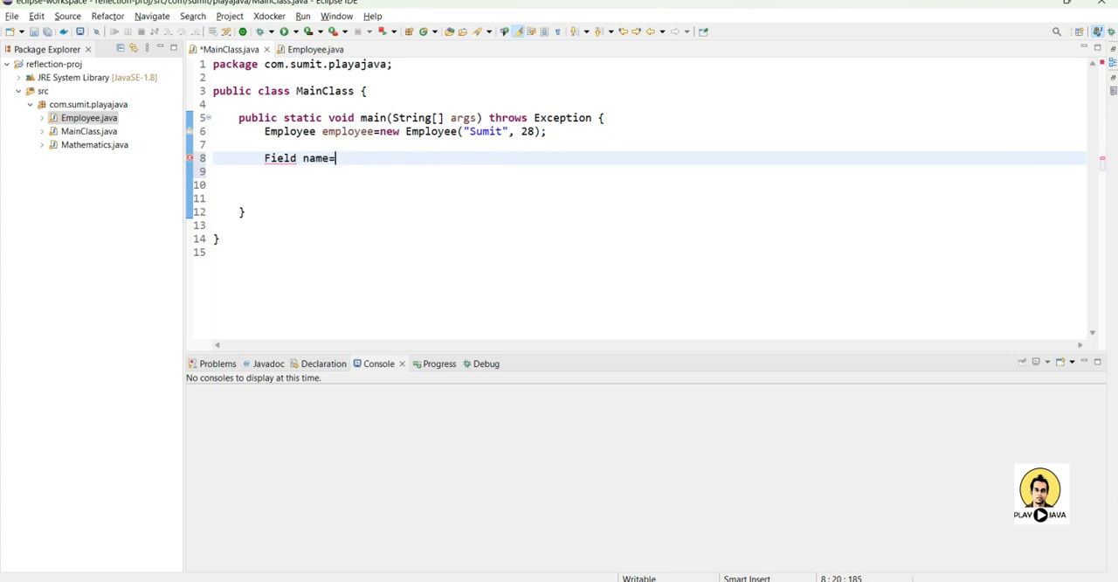
type("employee")
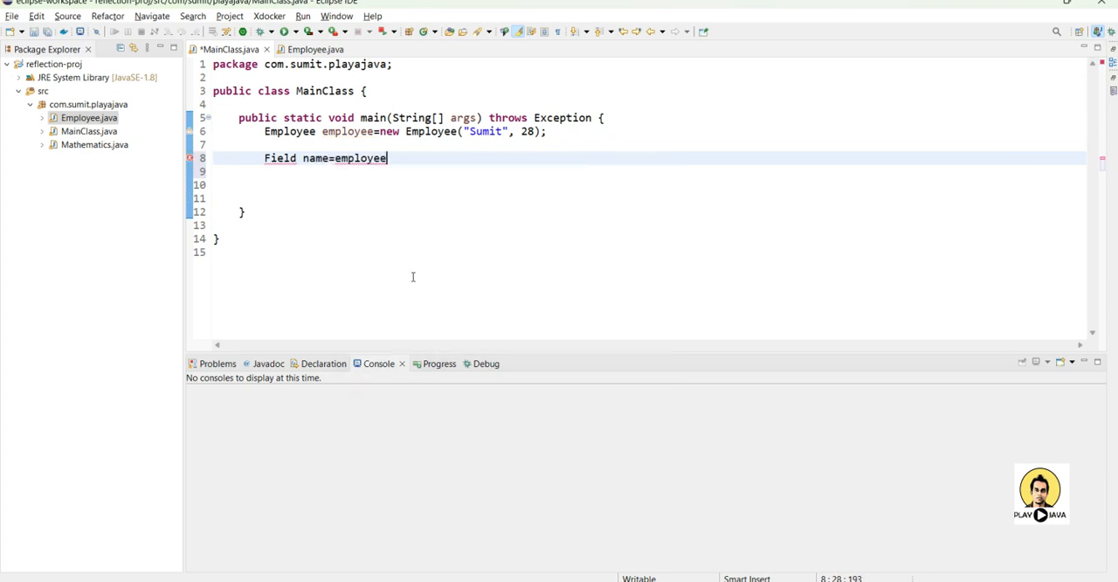
key("BackSpace")
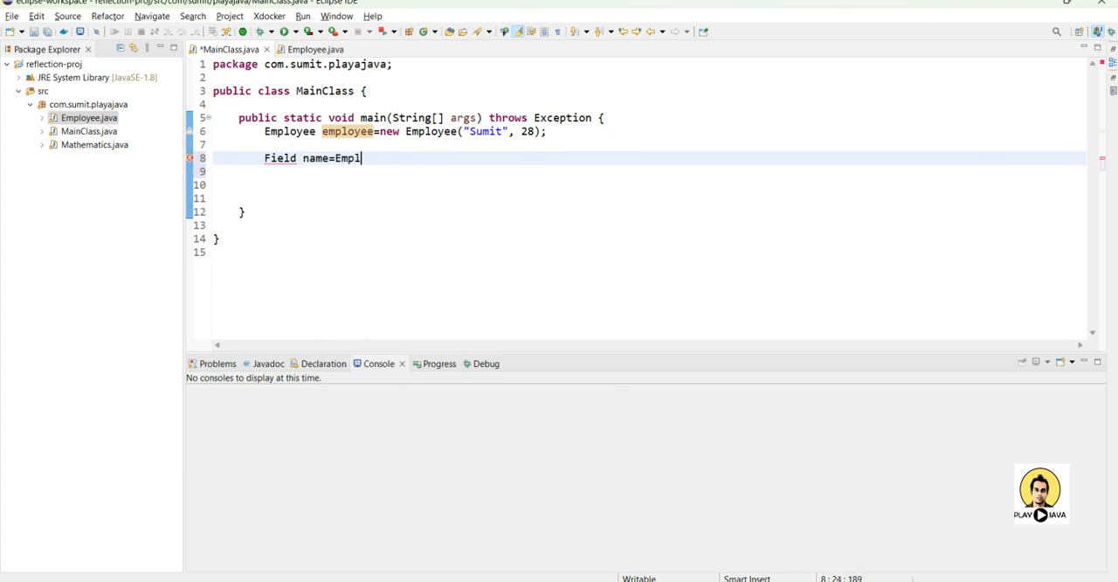
type("oyee.class.ge")
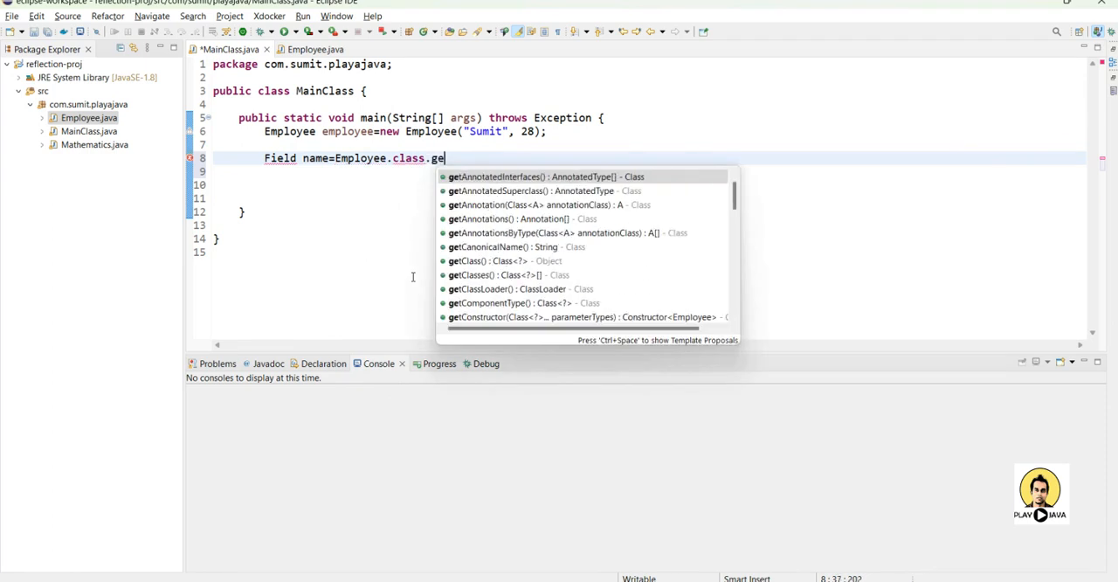
type("tde")
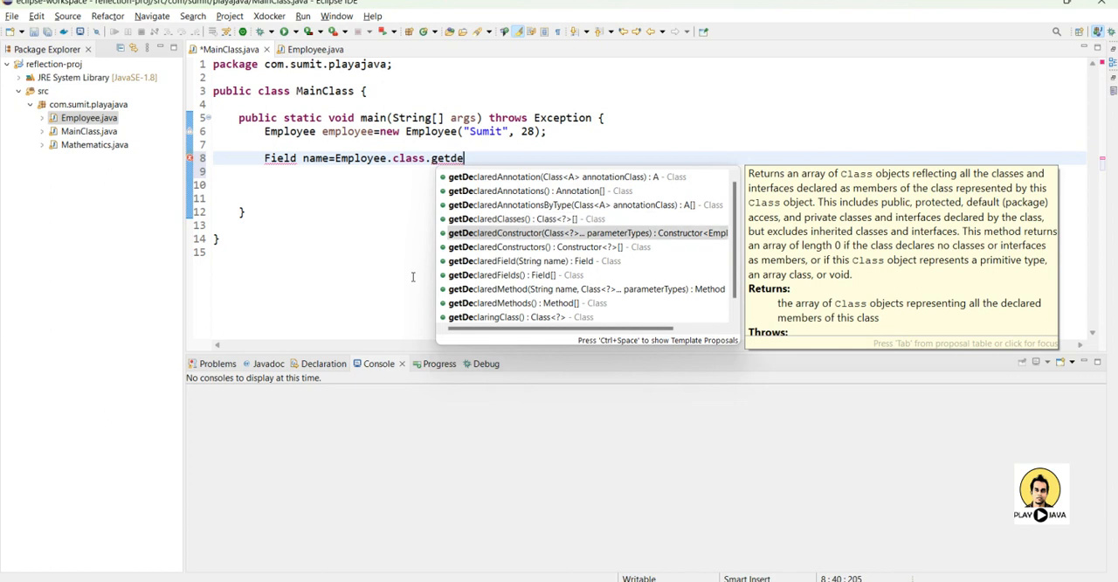
left_click(516, 260)
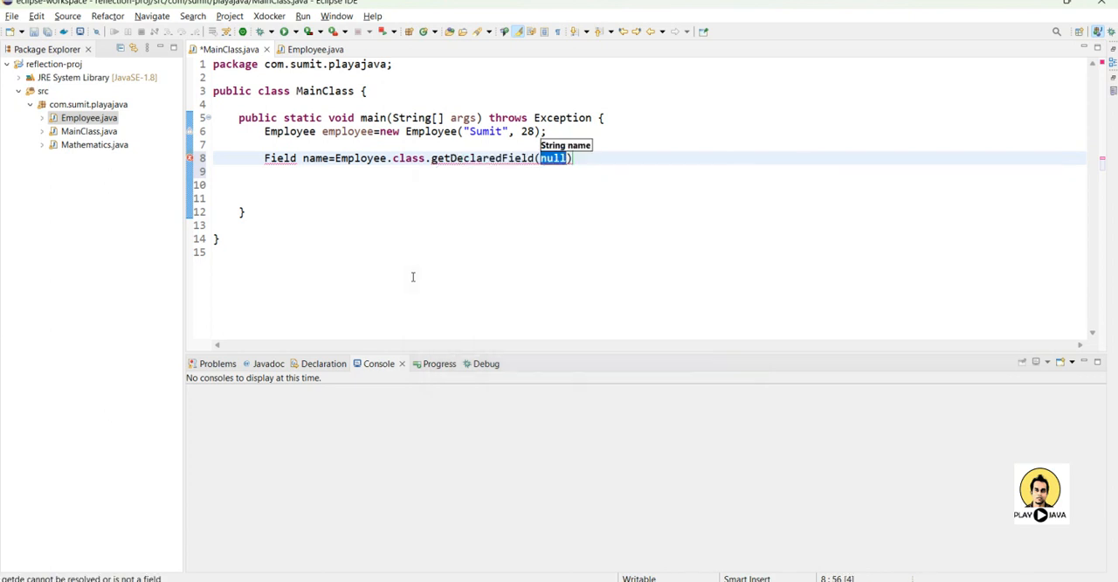
type("\"\"")
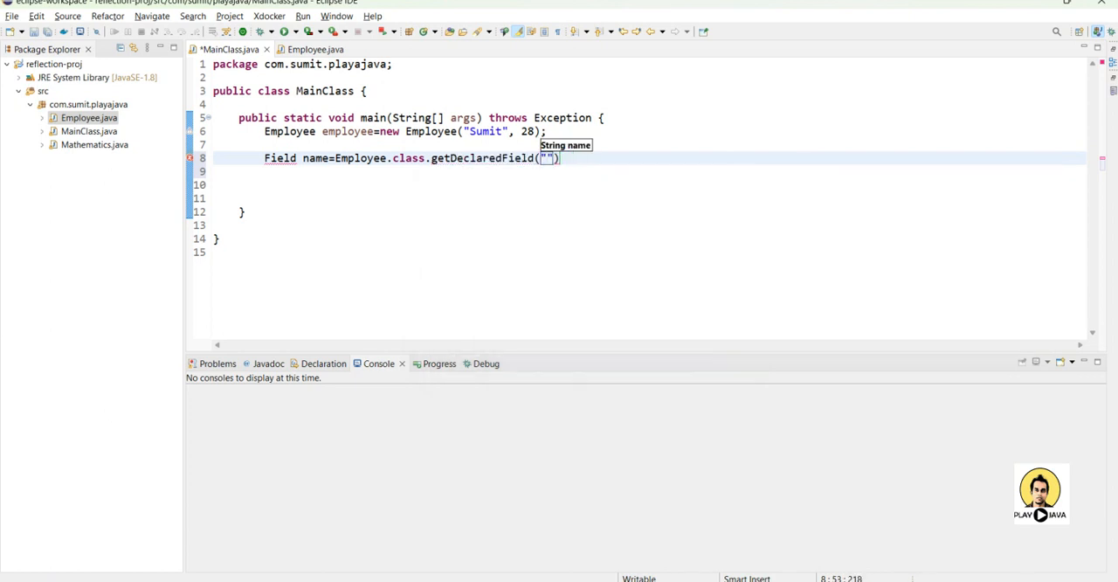
- Copy the field name from Employee.java so the lookup reads getDeclaredField("name");
left_click(314, 49)
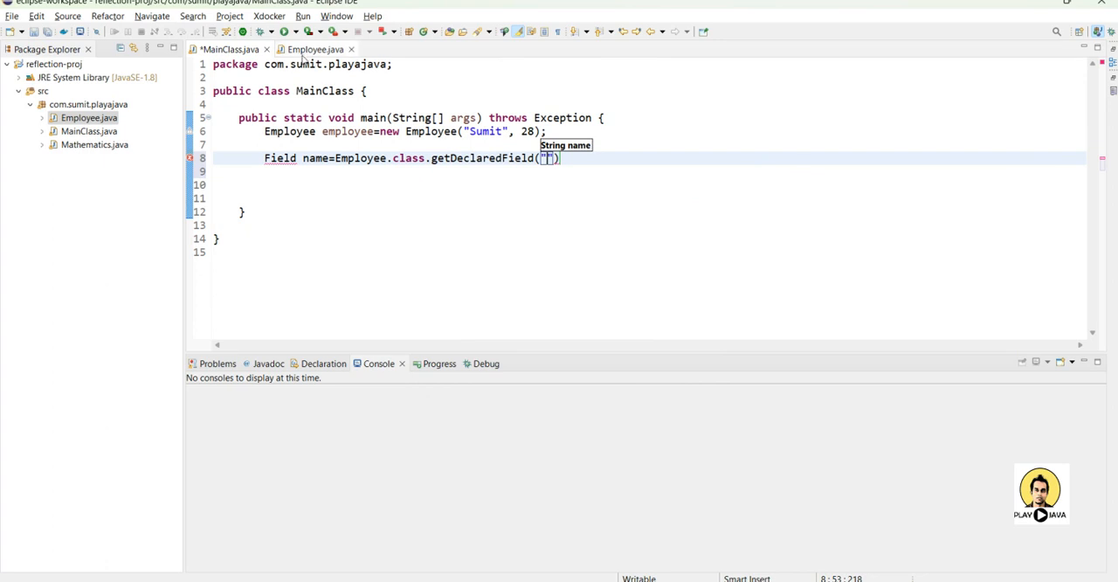
left_click(315, 49)
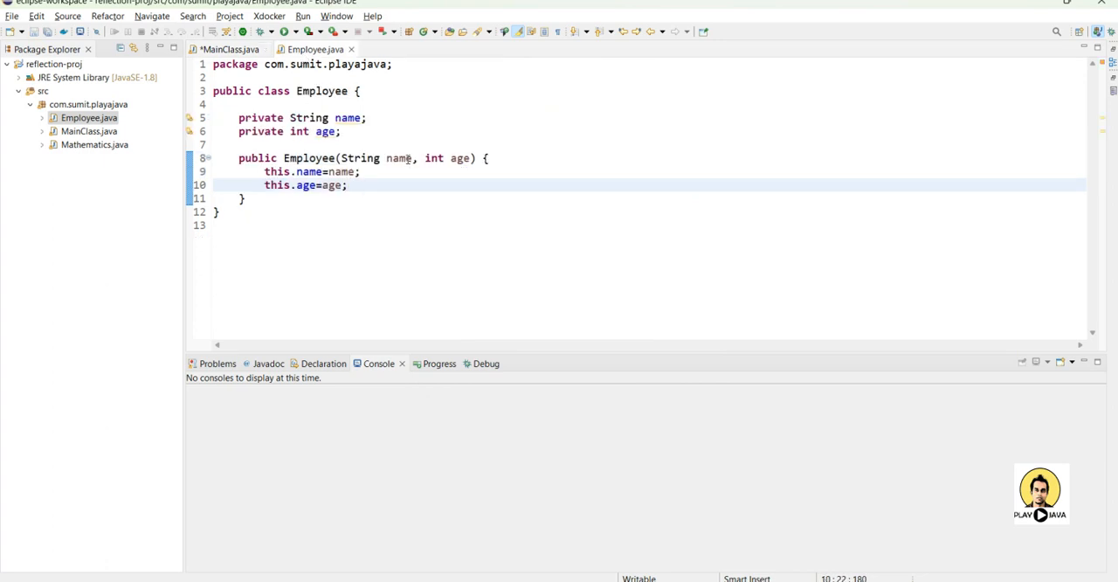
double_click(399, 157)
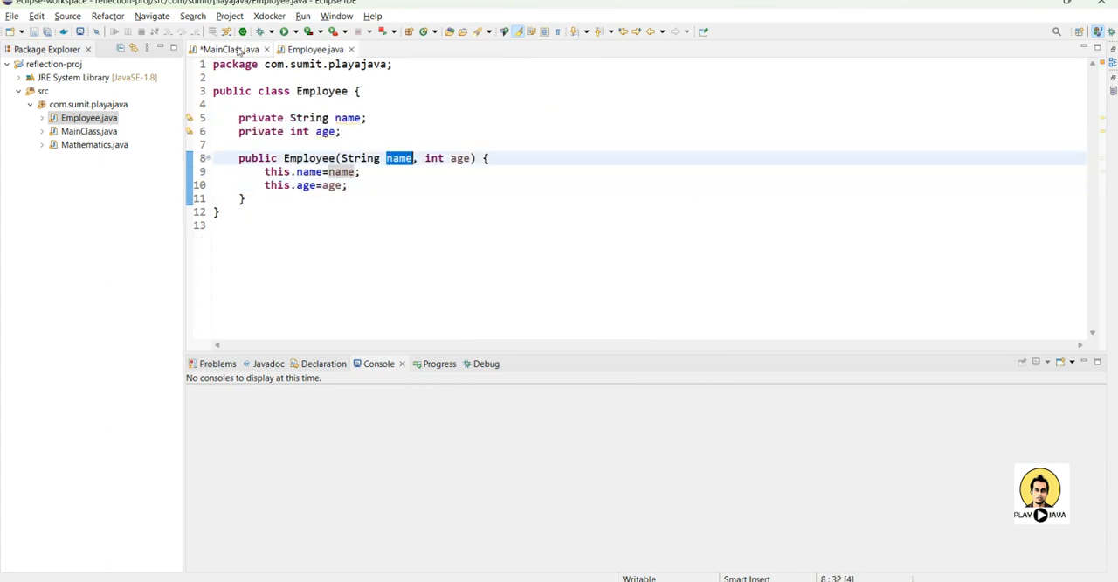
left_click(229, 49)
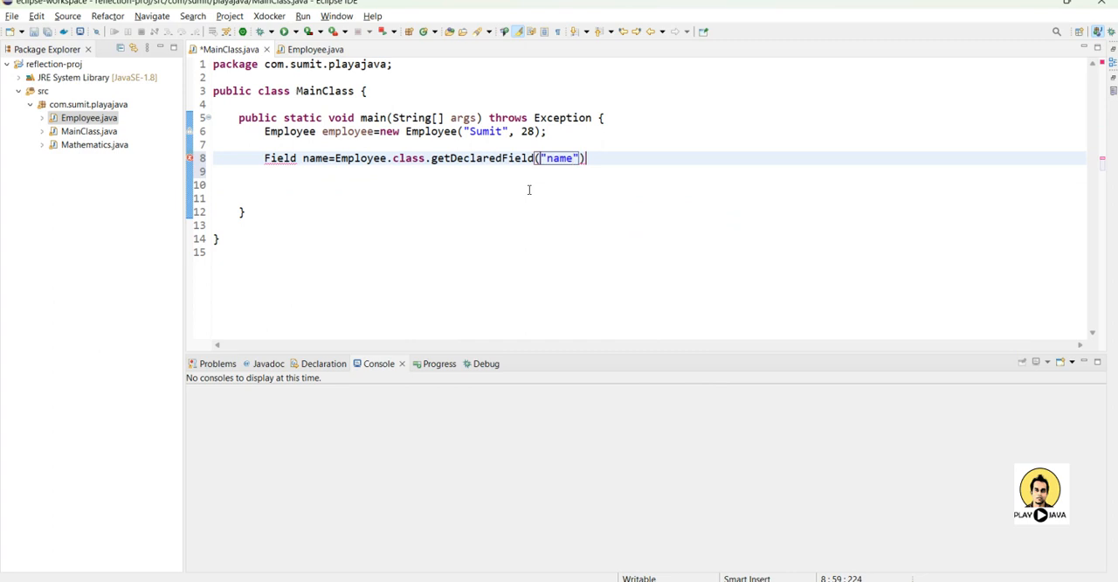
type(";")
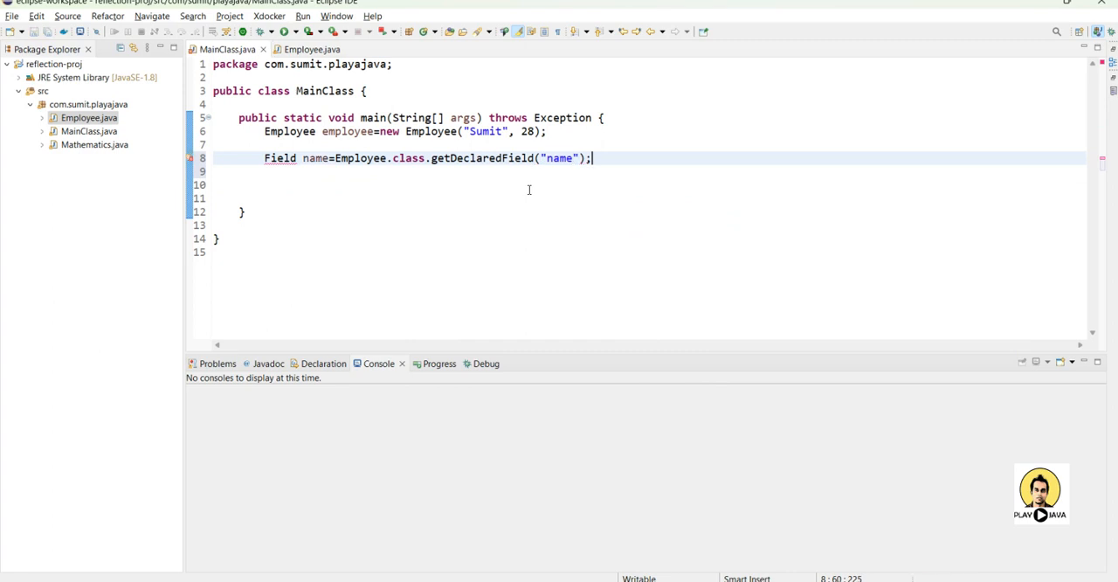
key("Return")
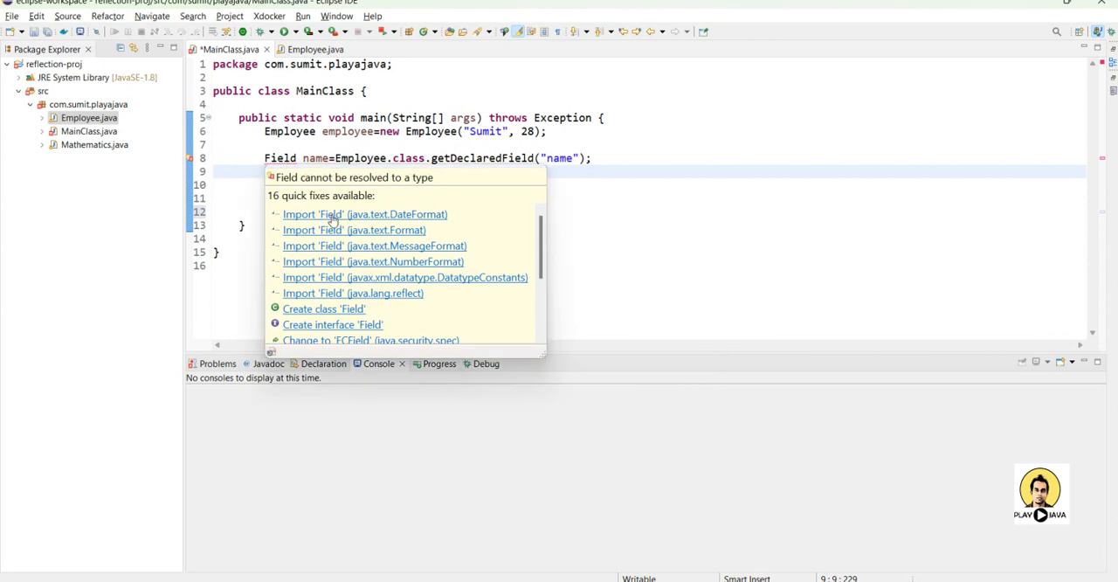
- Import java.lang.reflect.Field and print "Name is : " plus the field variable
left_click(353, 293)
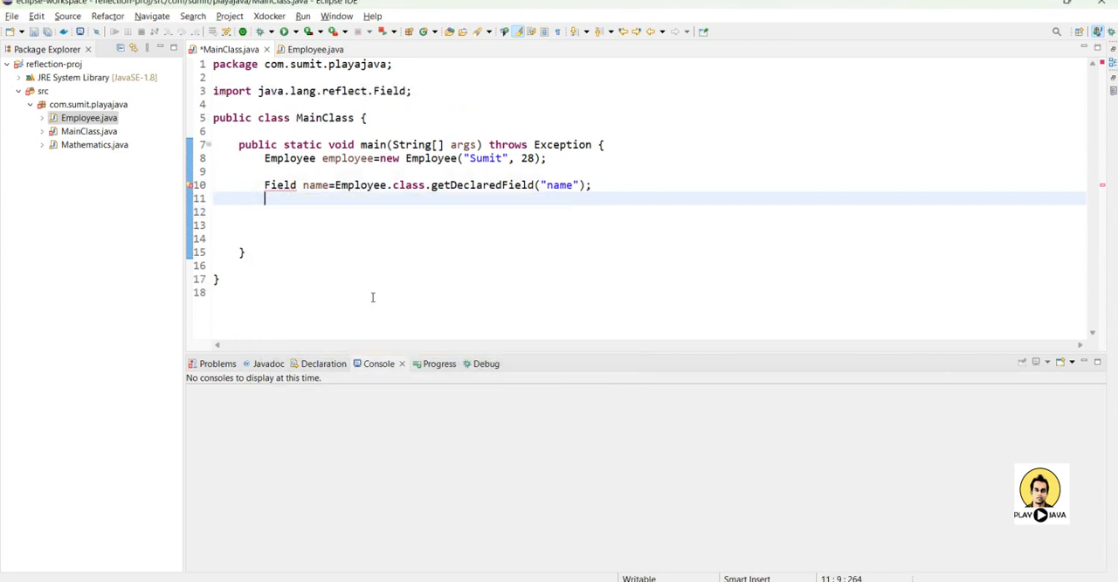
mouse_move(454, 245)
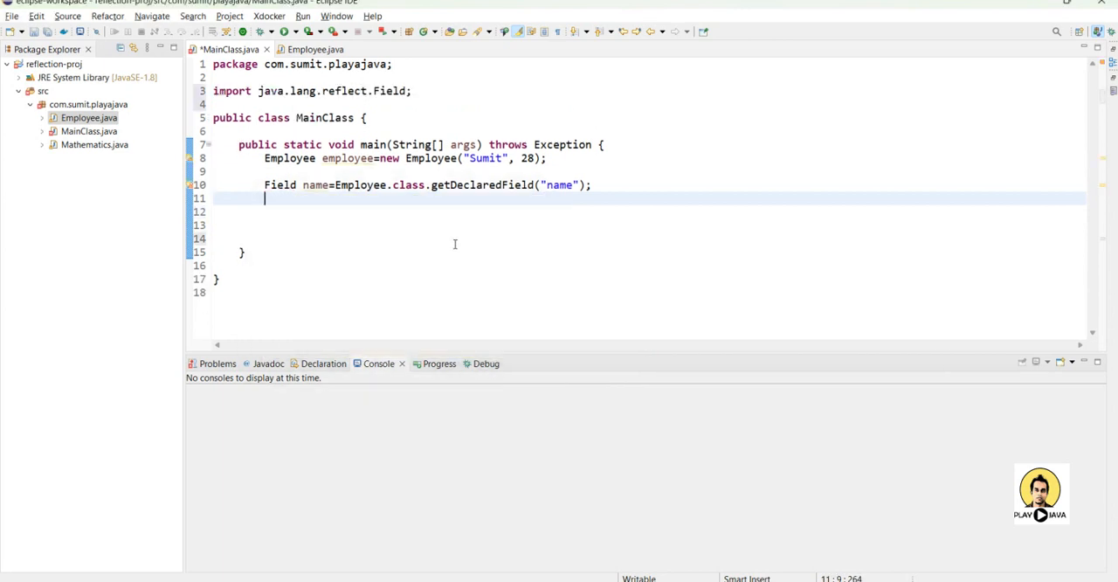
type("System.out.println();")
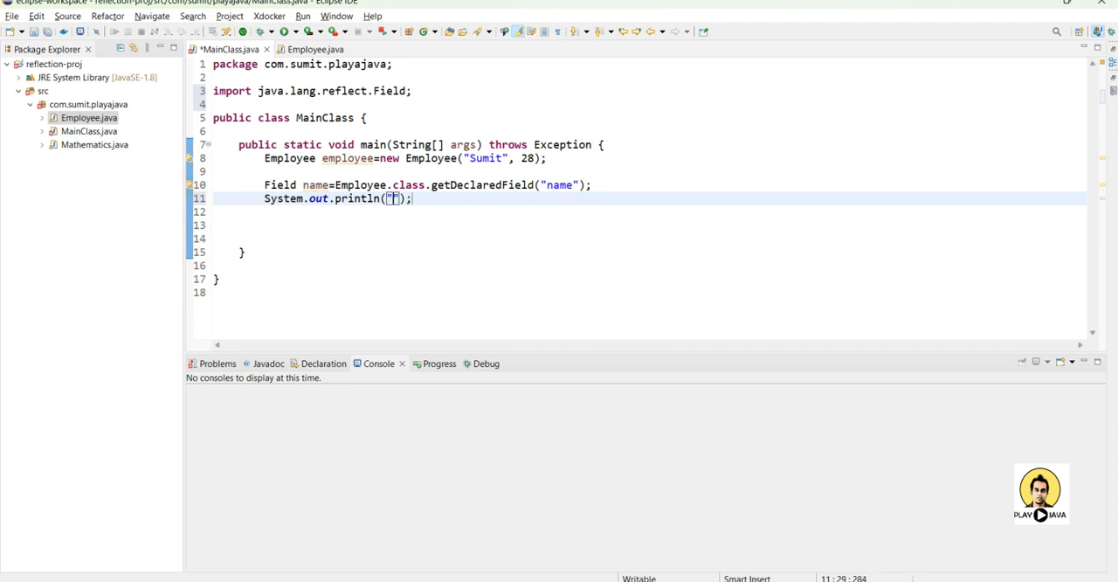
type("Name is")
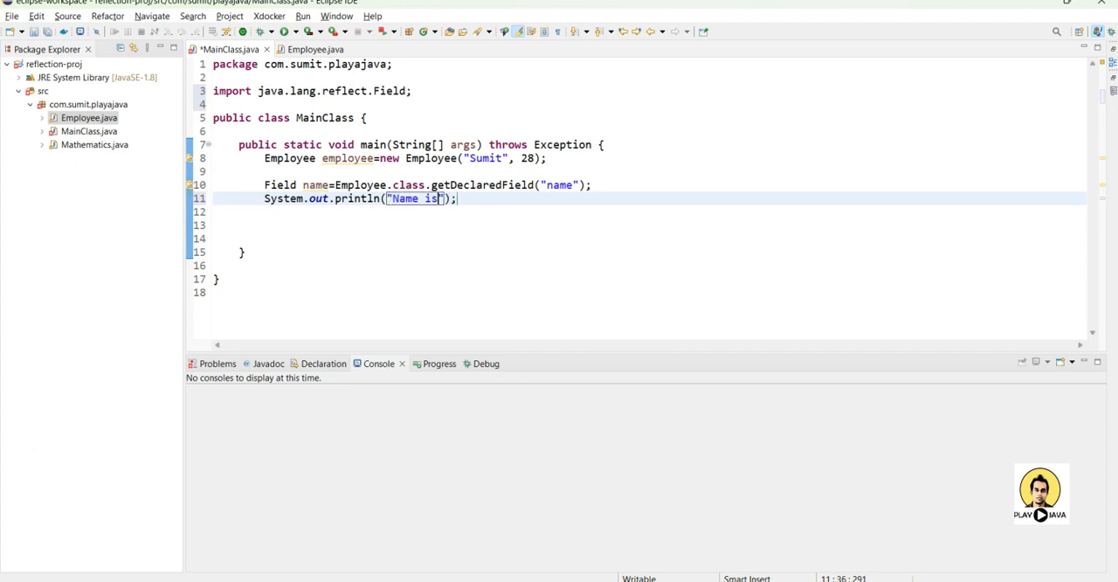
type(":")
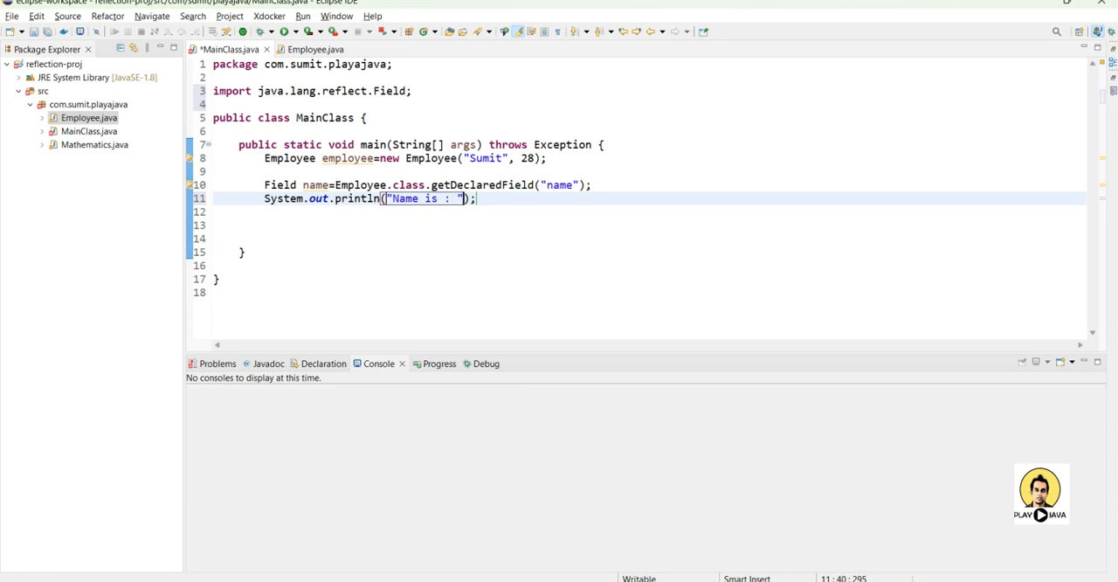
type(",")
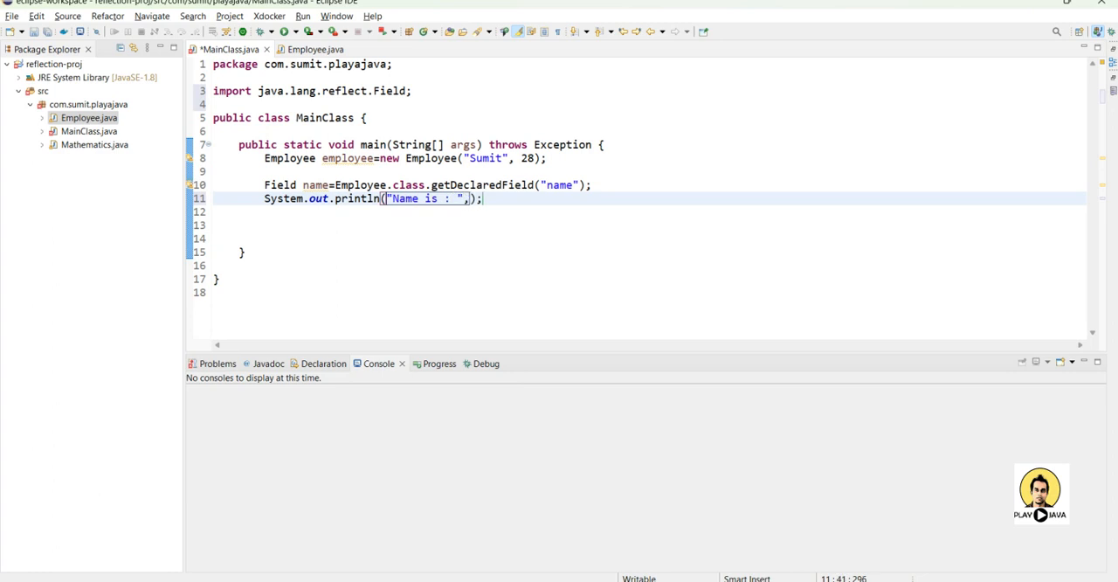
type("+ na")
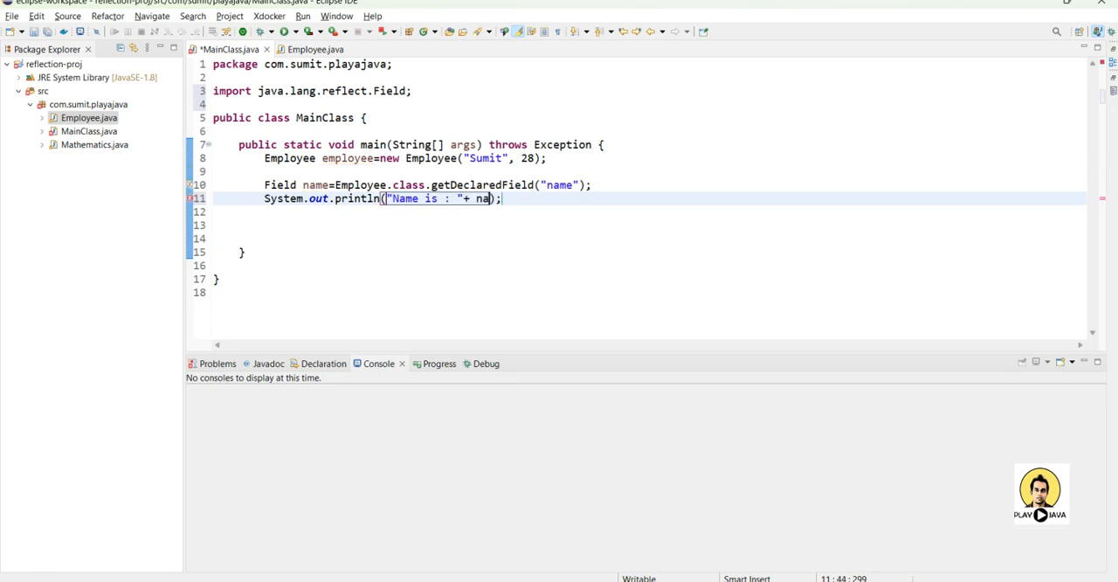
type("me")
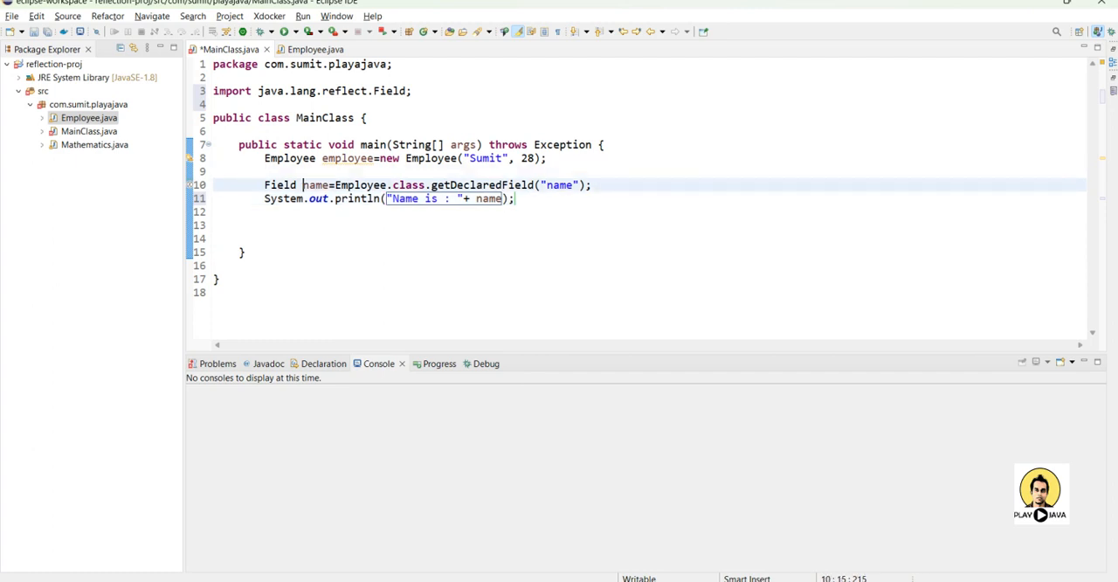
type("fields")
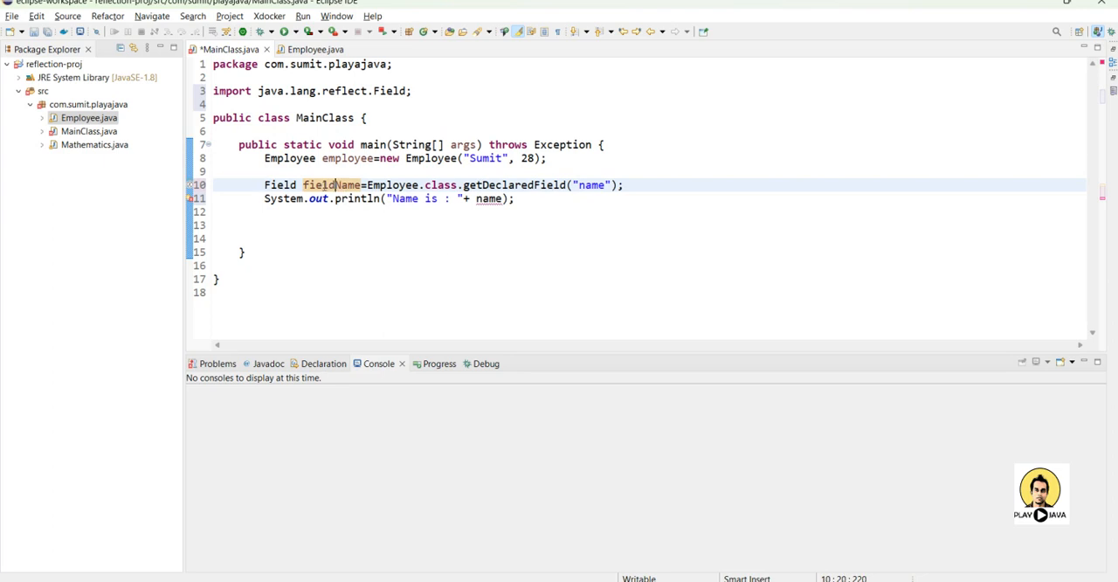
- Rename the Field variable to fieldName
double_click(332, 186)
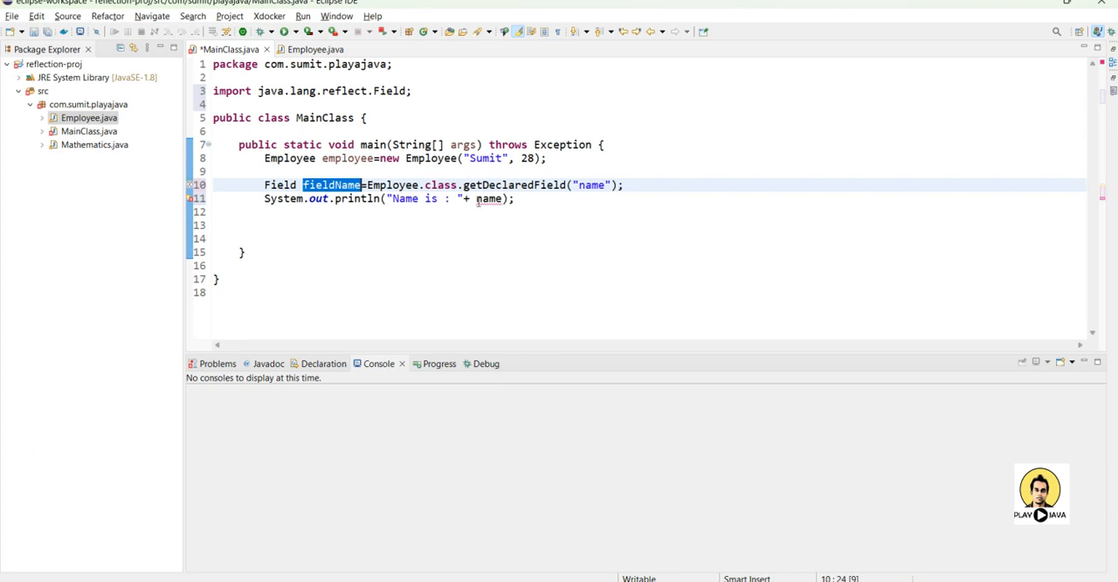
type("fieldName")
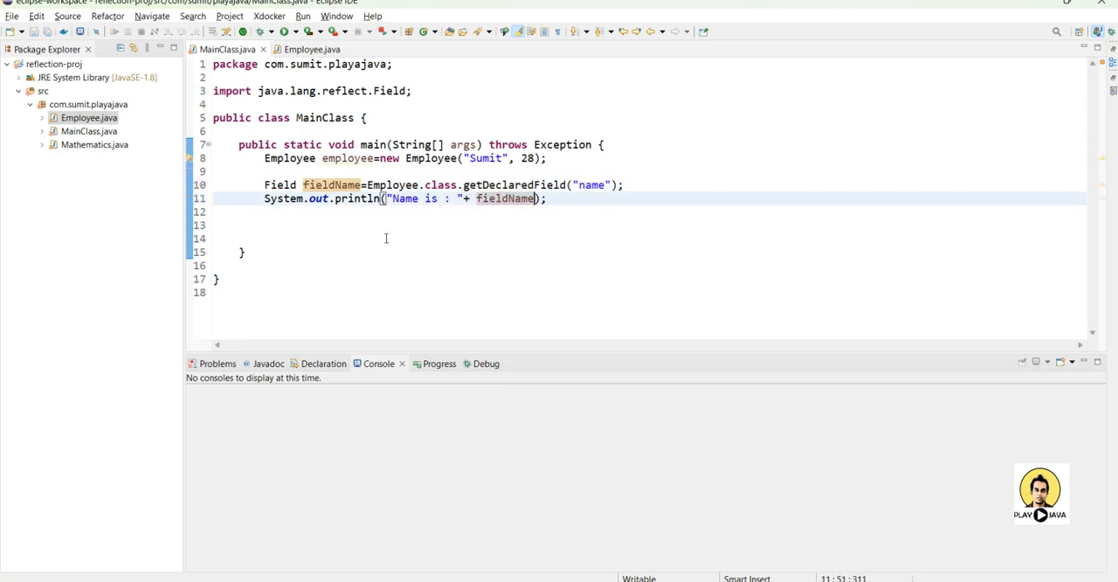
right_click(386, 238)
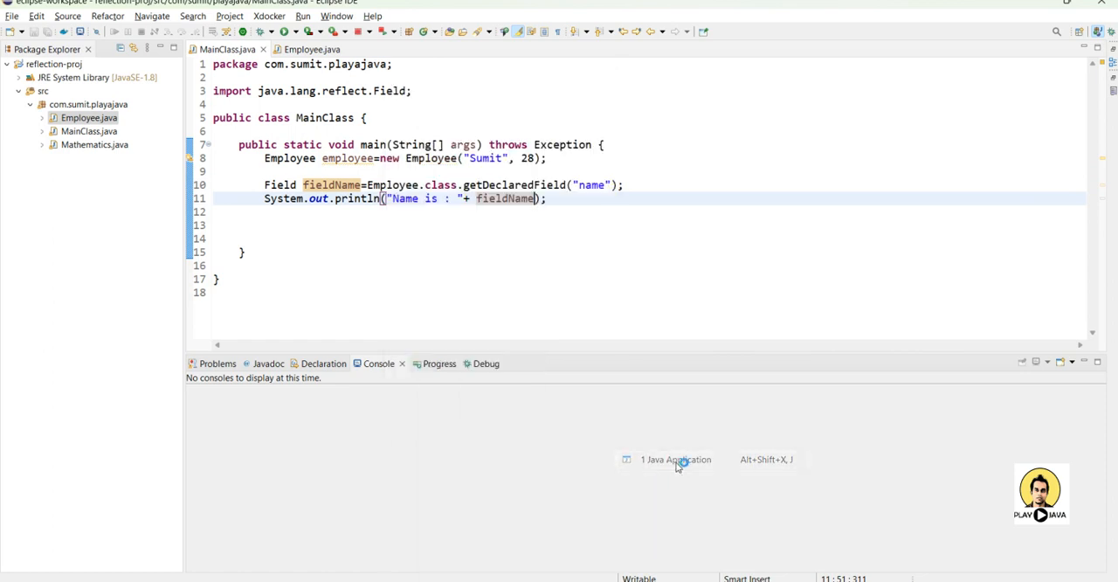
- Run MainClass, then change the print to fieldName.get(employee), which throws IllegalAccessException
left_click(675, 458)
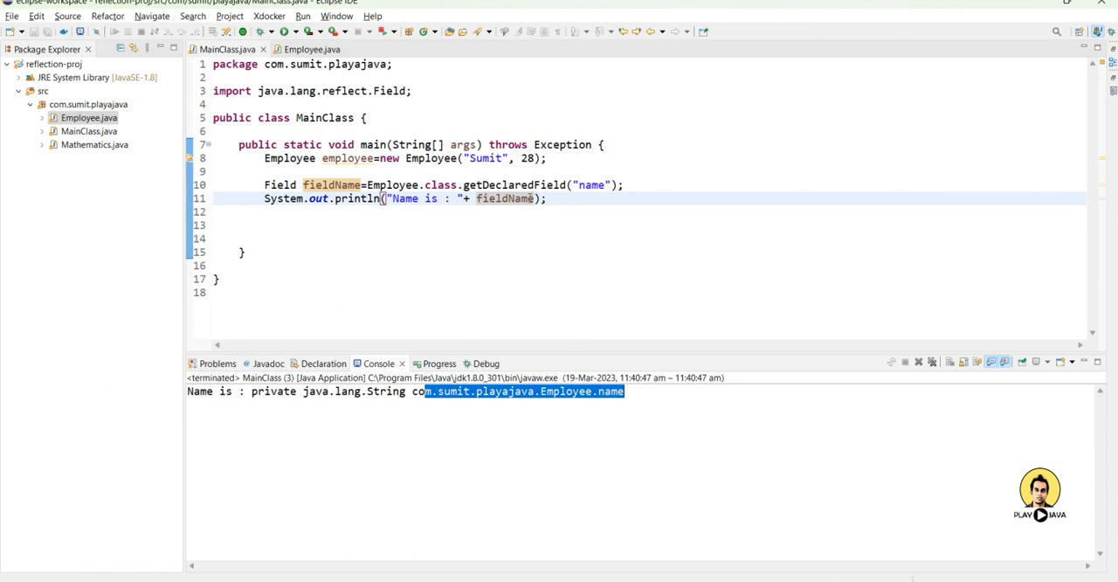
type(".get(fieldName)")
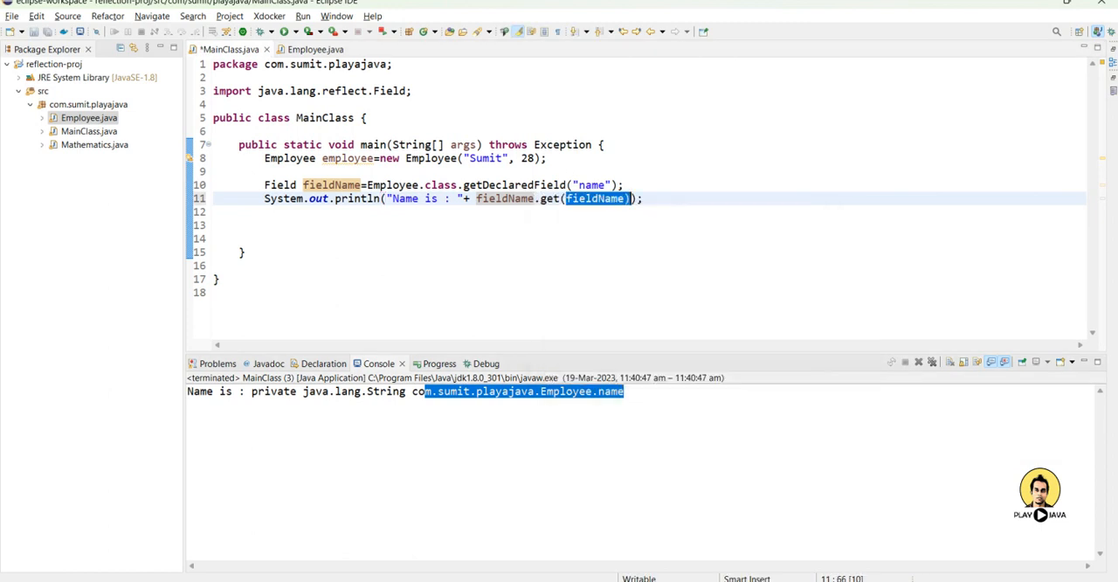
type("empl")
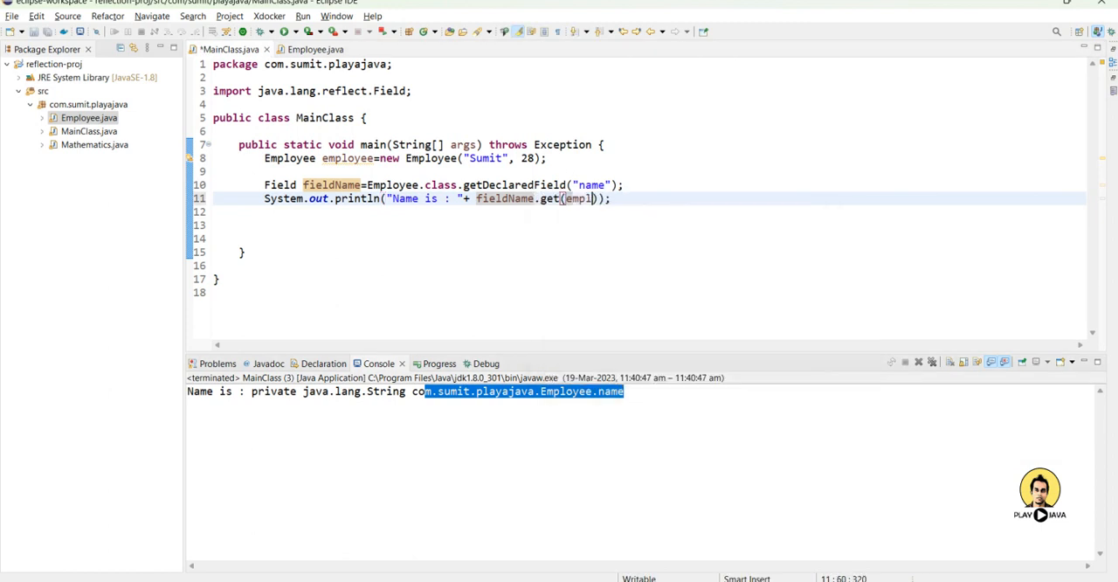
type("oyee")
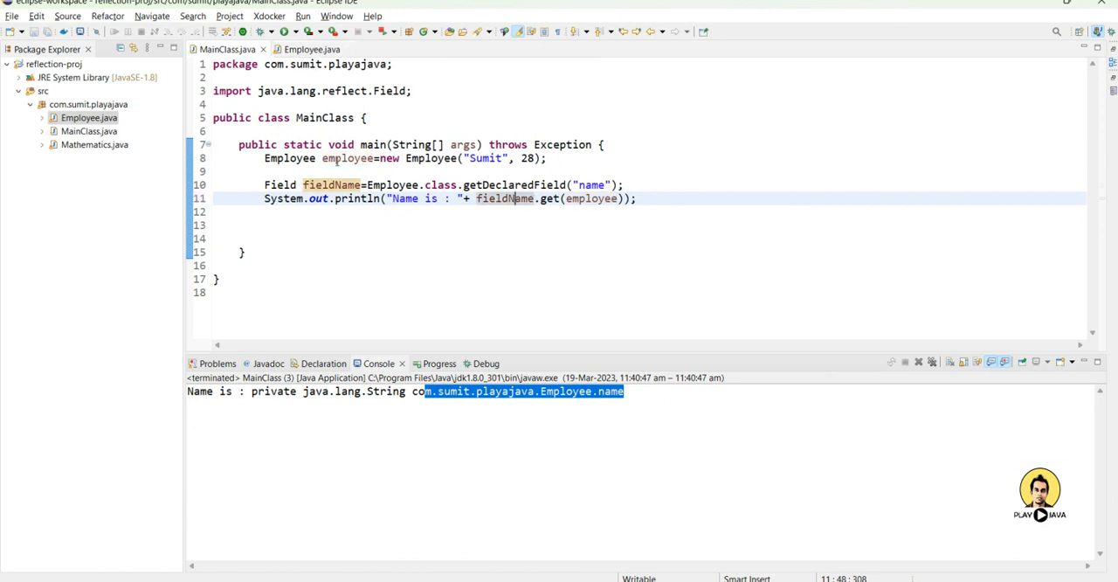
double_click(346, 157)
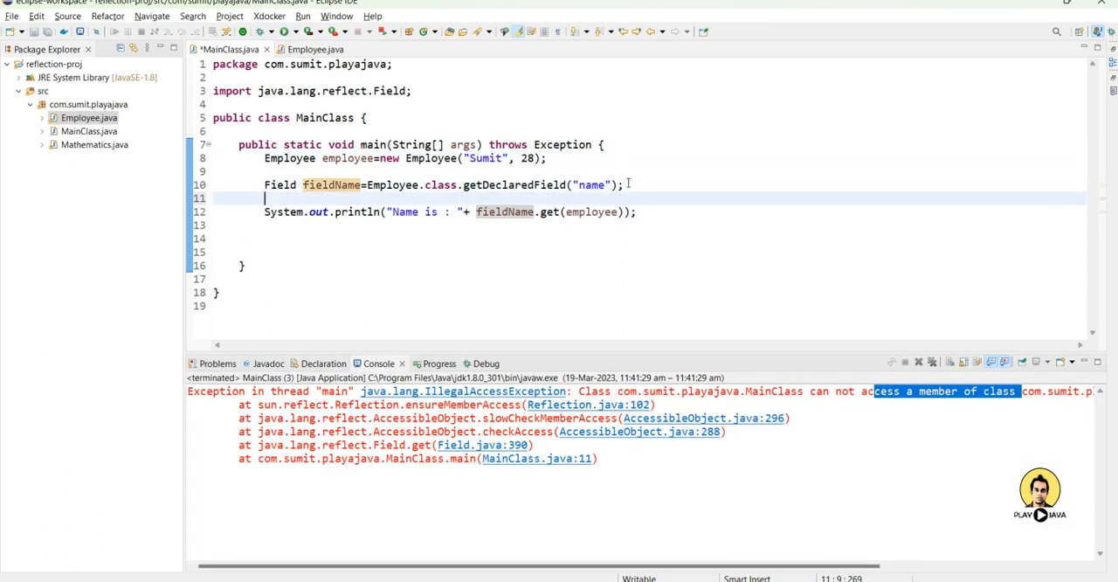
- Add fieldName.setAccessible(true), rerun to print 'Name is : Sumit', and duplicate the block below
type("fieldName.setAccessible(true);")
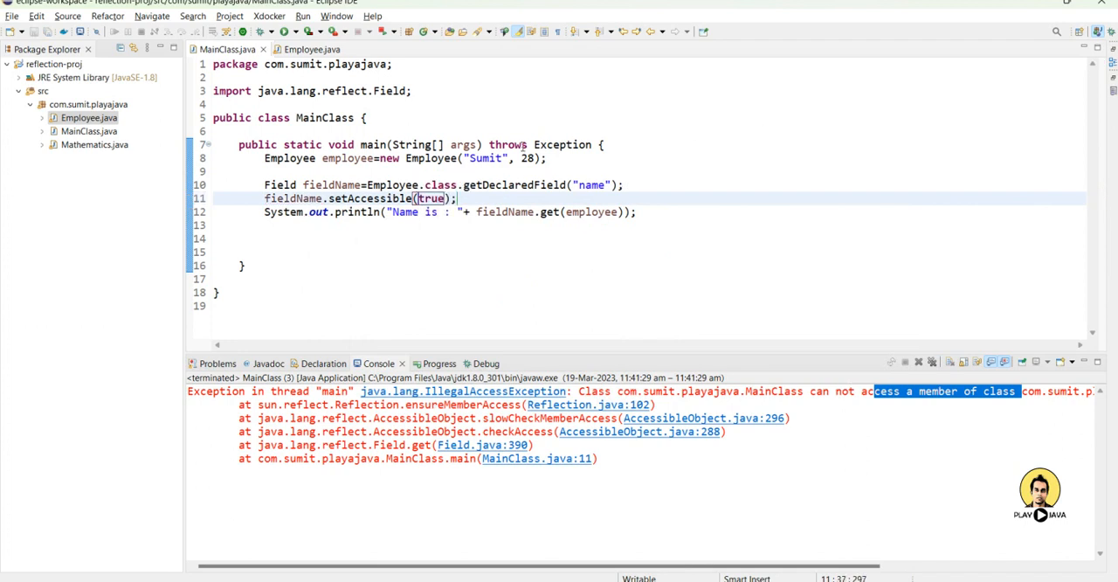
left_click(283, 32)
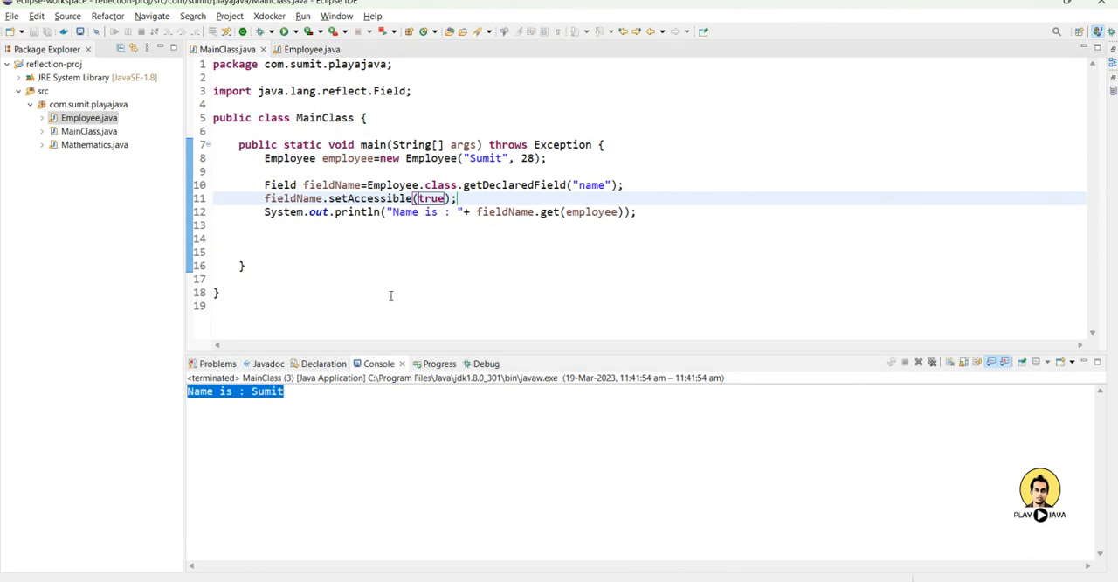
left_click(265, 252)
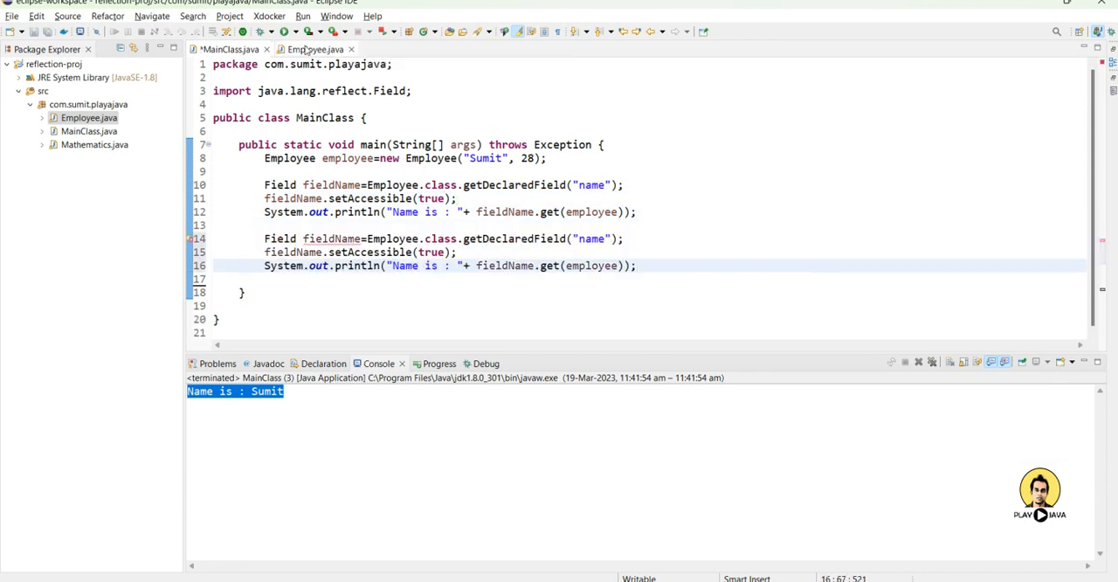
- Change the copied block to read the "age" field into a variable named fieldAge
left_click(314, 49)
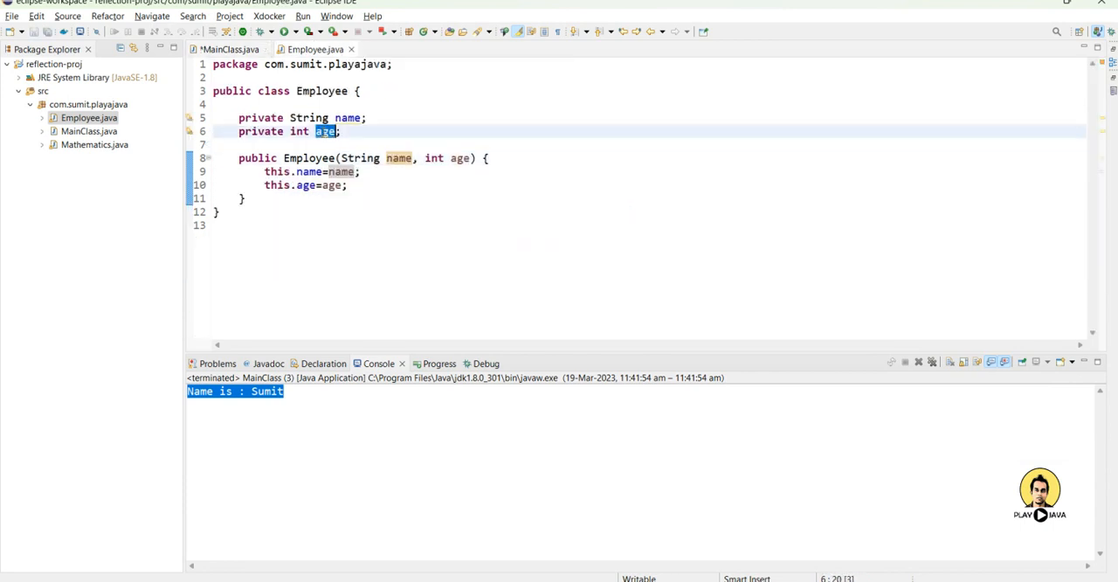
left_click(229, 49)
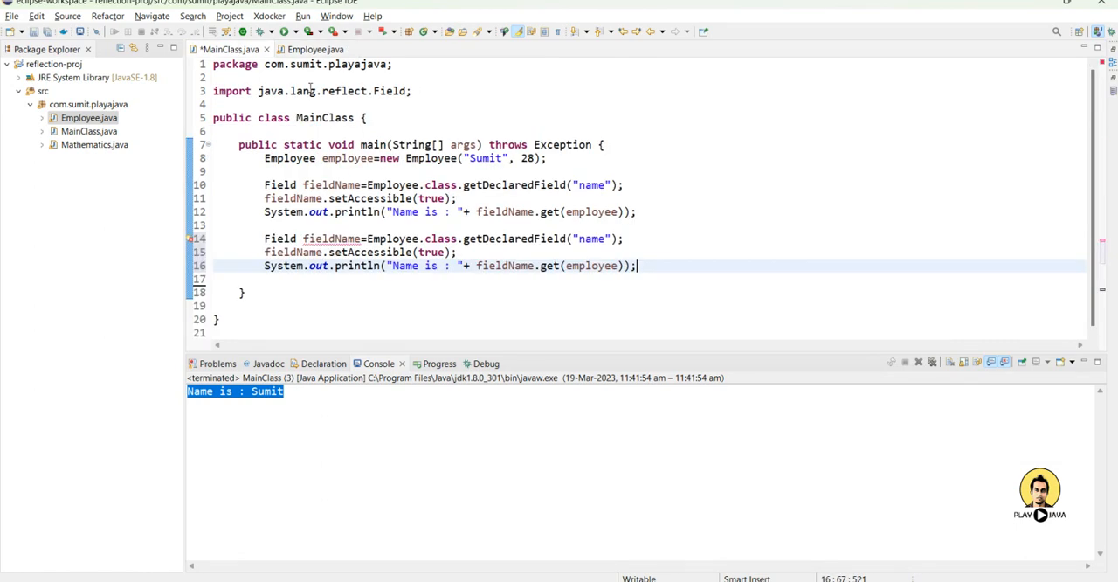
type("age")
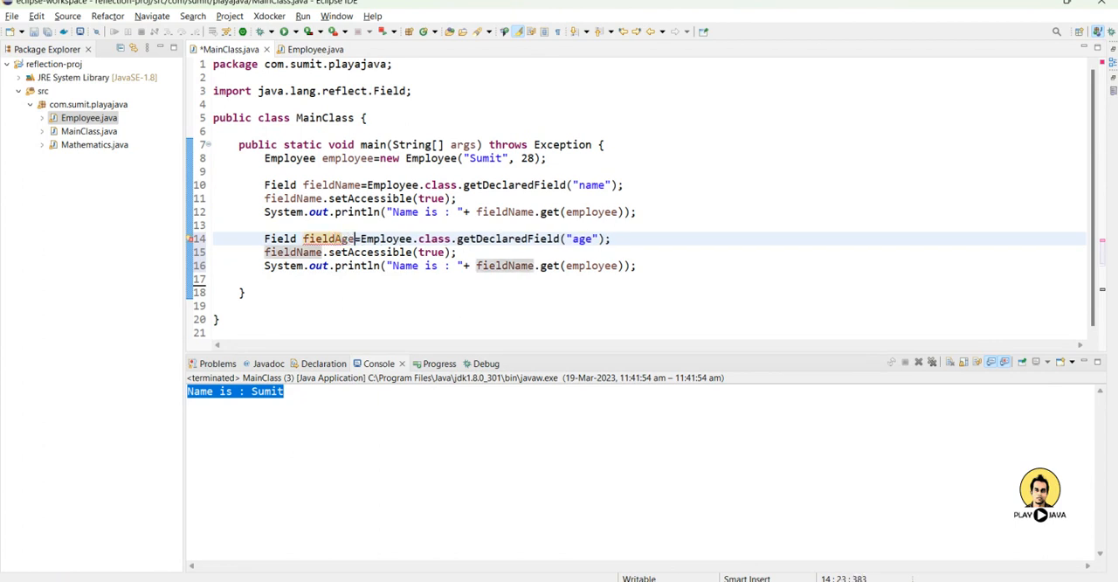
double_click(329, 237)
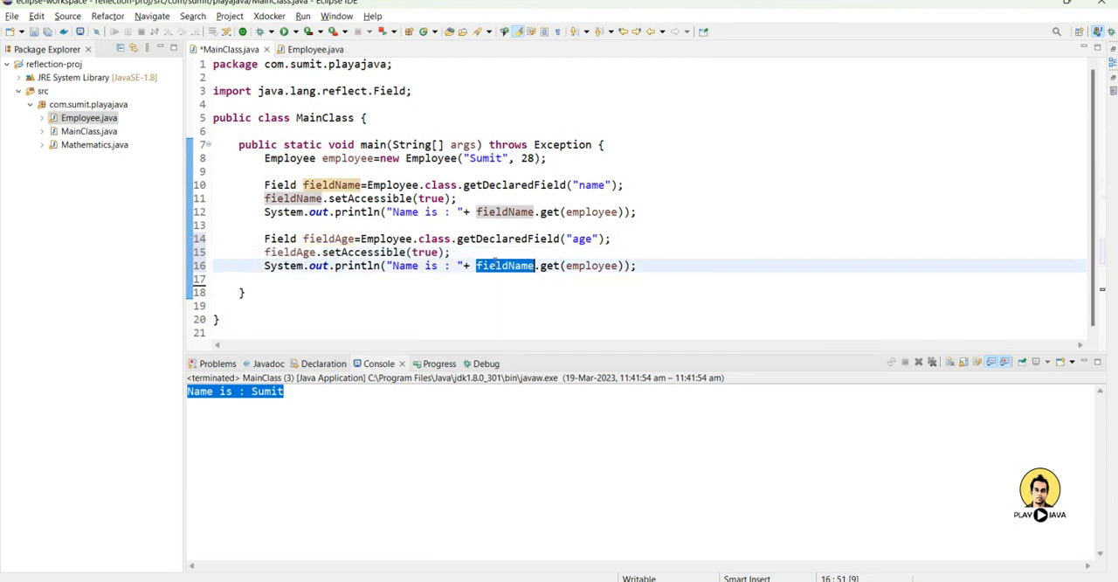
type("fieldAge")
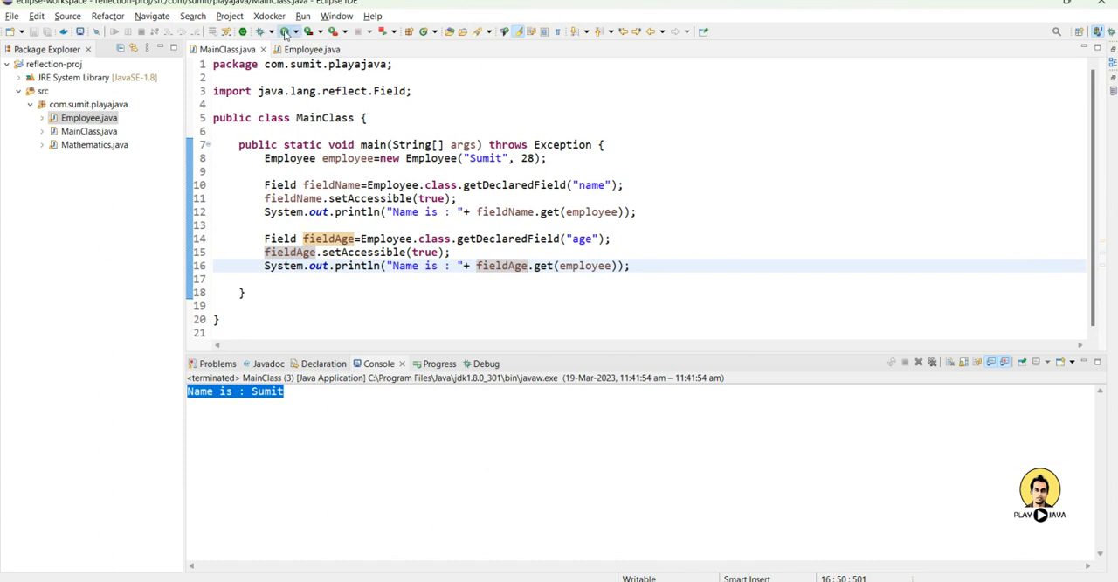
- Run MainClass so the console prints 'Name is : Sumit' and 'Name is : 28'
left_click(286, 32)
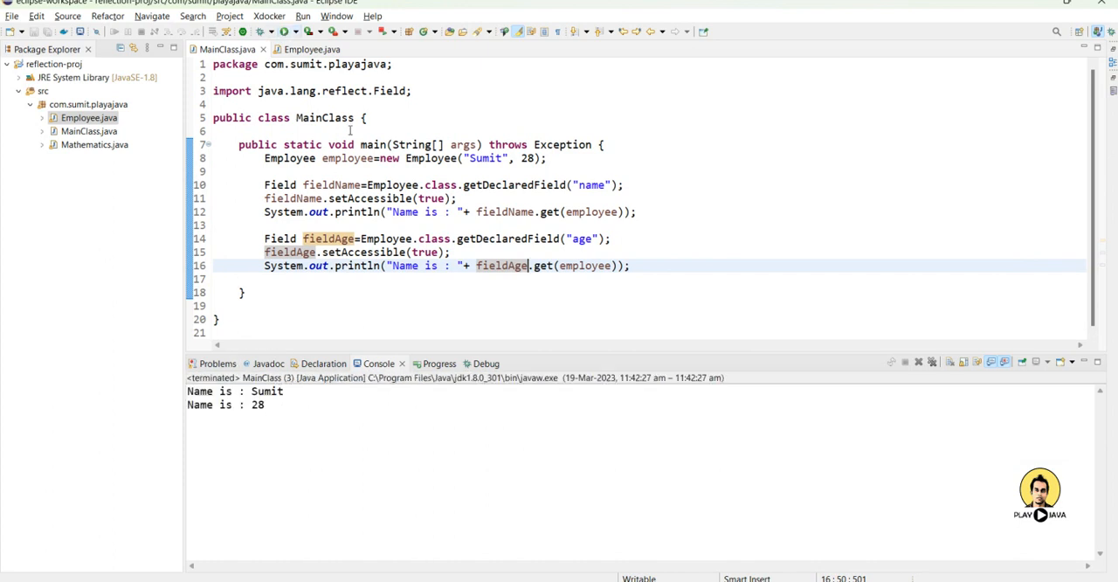
double_click(344, 91)
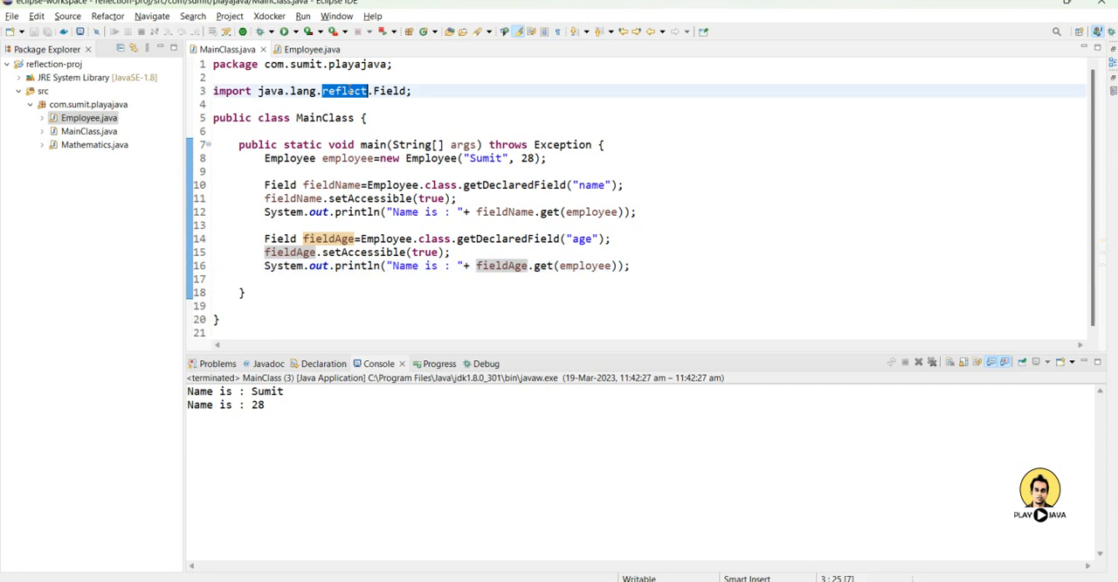
left_click(311, 49)
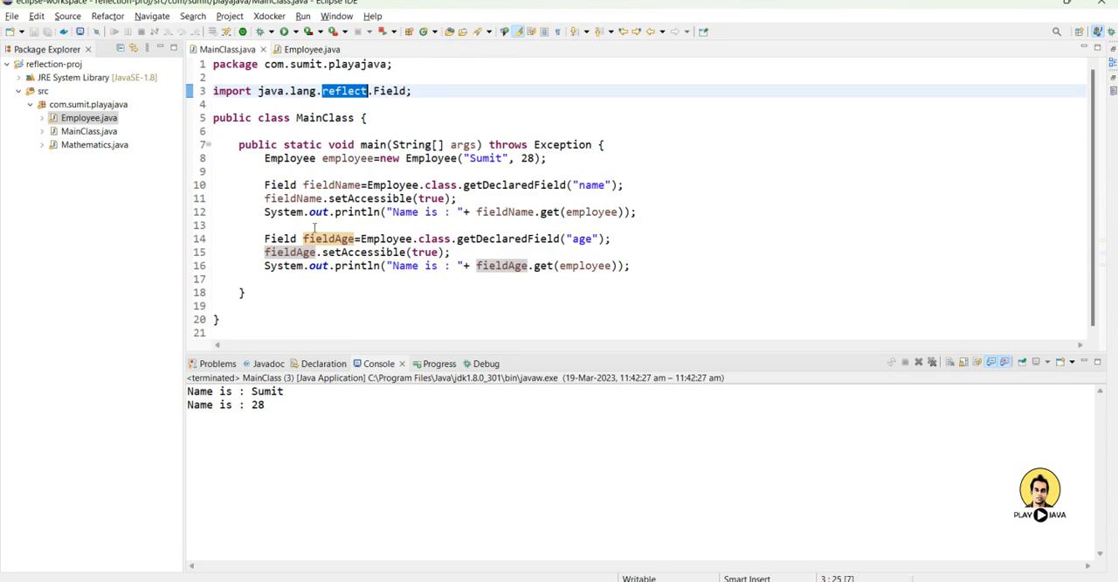
mouse_move(618, 305)
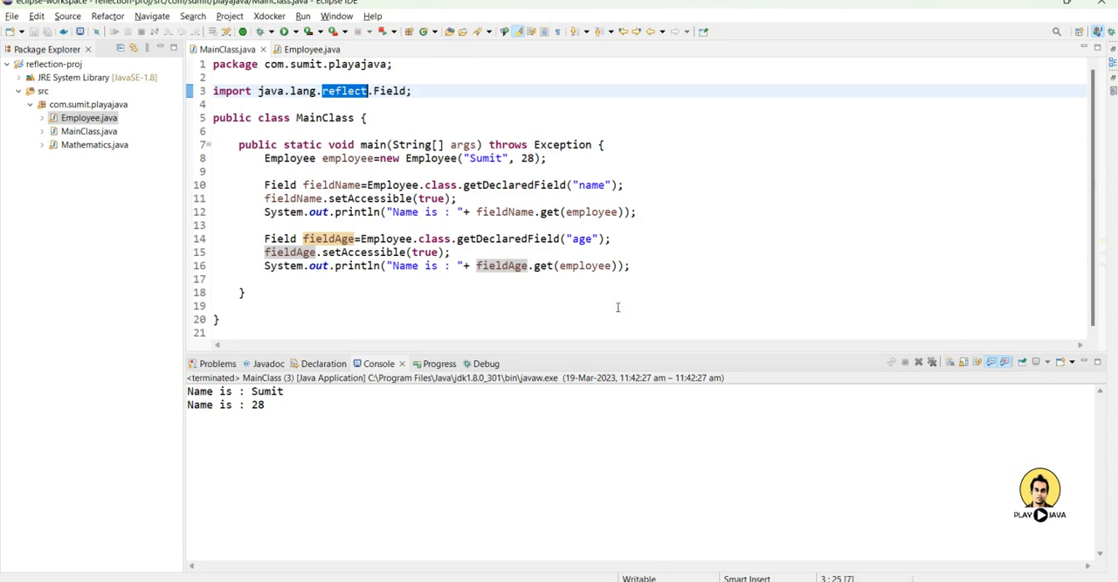